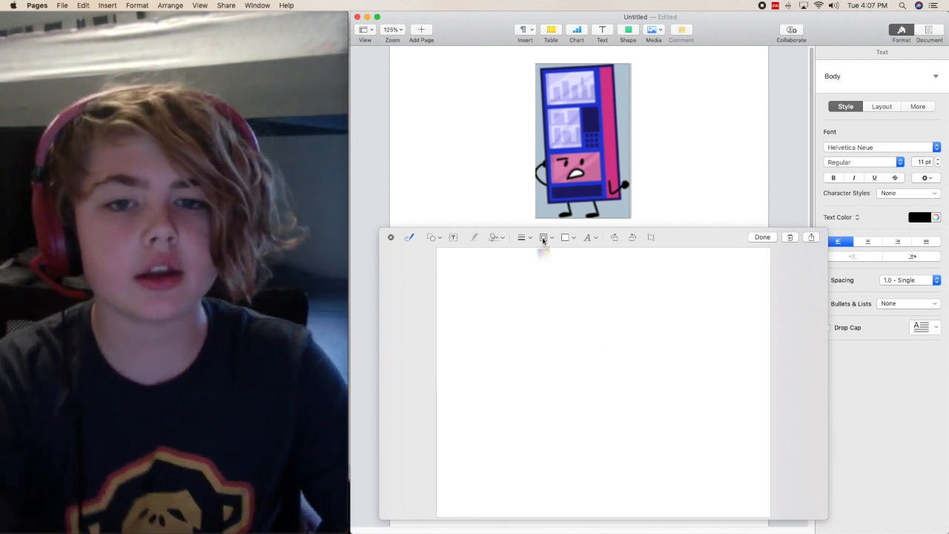
Step: Draw a tall dark-blue rectangle as the vending machine's body
left_click(543, 237)
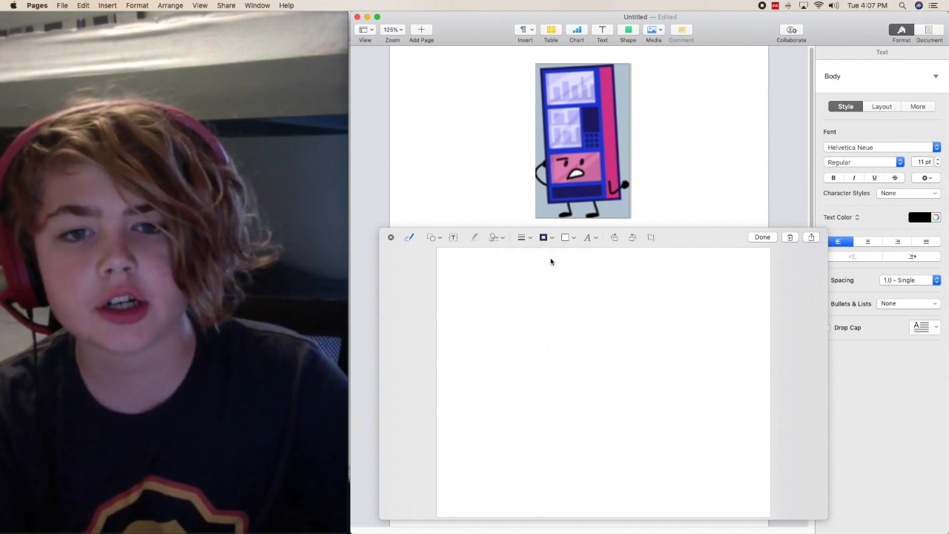
left_click(565, 237)
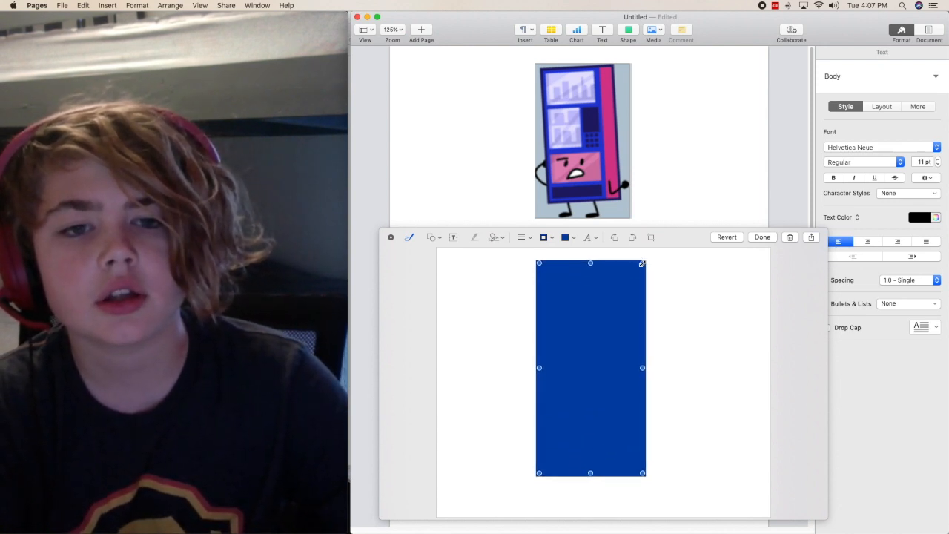
left_click(697, 307)
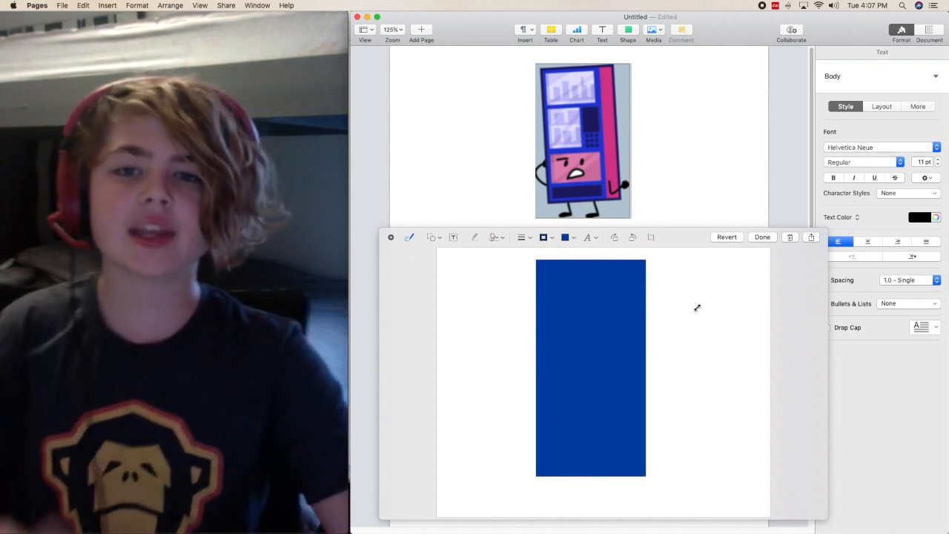
mouse_move(582, 288)
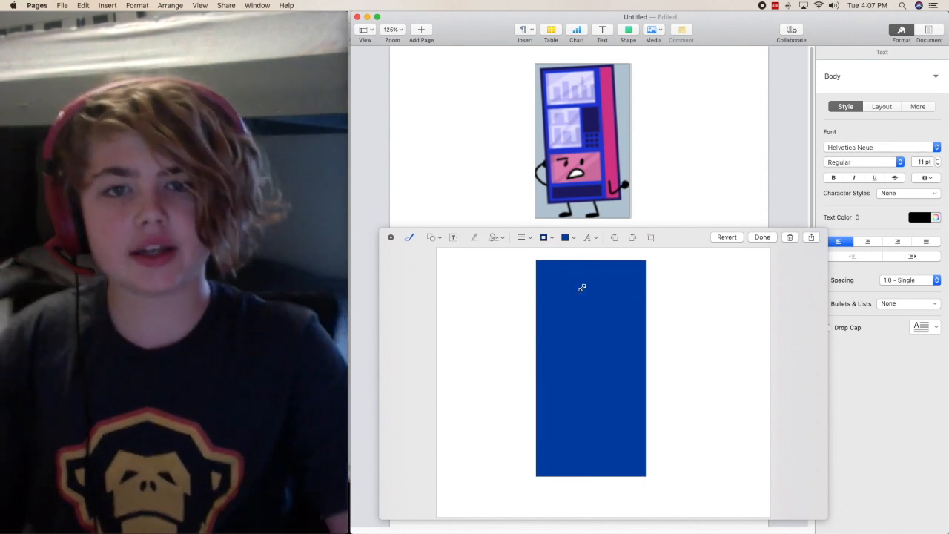
Step: Add a wide light-blue panel across the top of the blue body
left_click(566, 237)
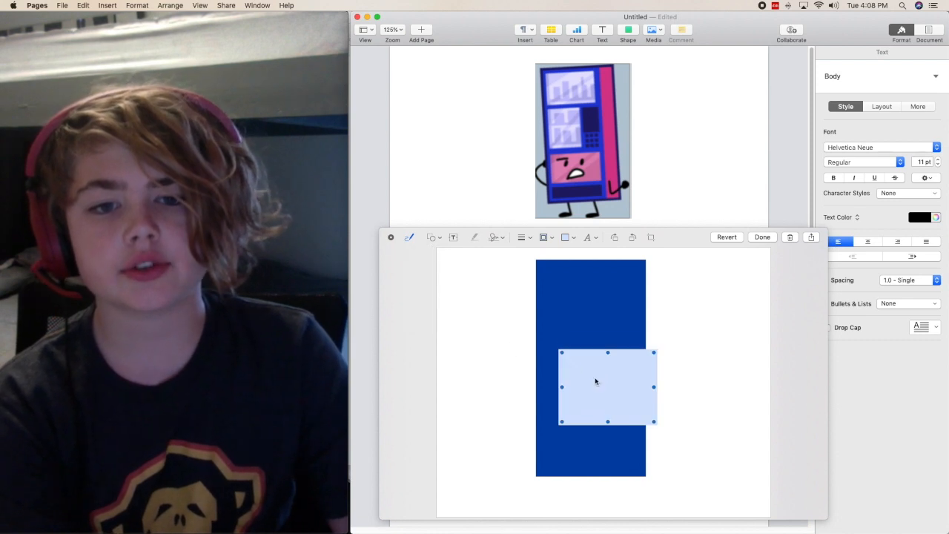
left_click_drag(608, 385, 590, 310)
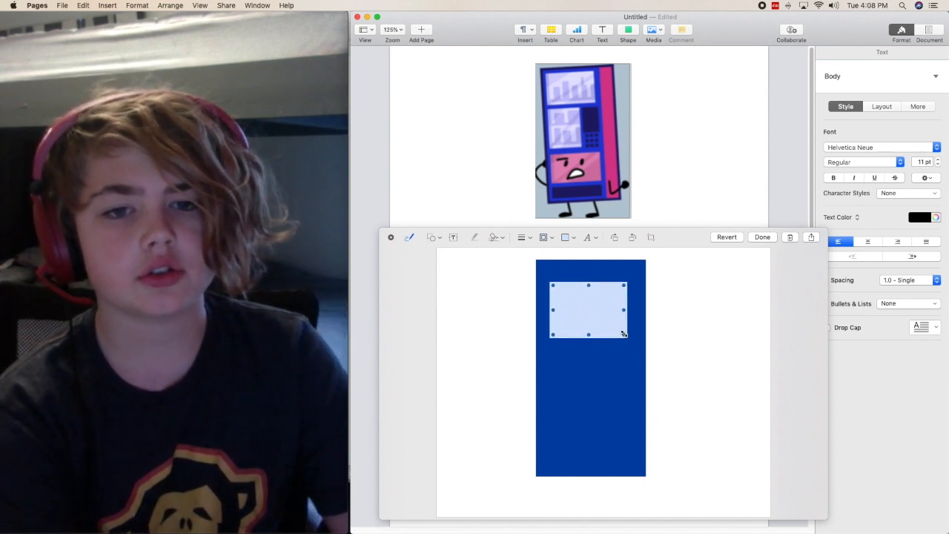
left_click_drag(590, 310, 592, 297)
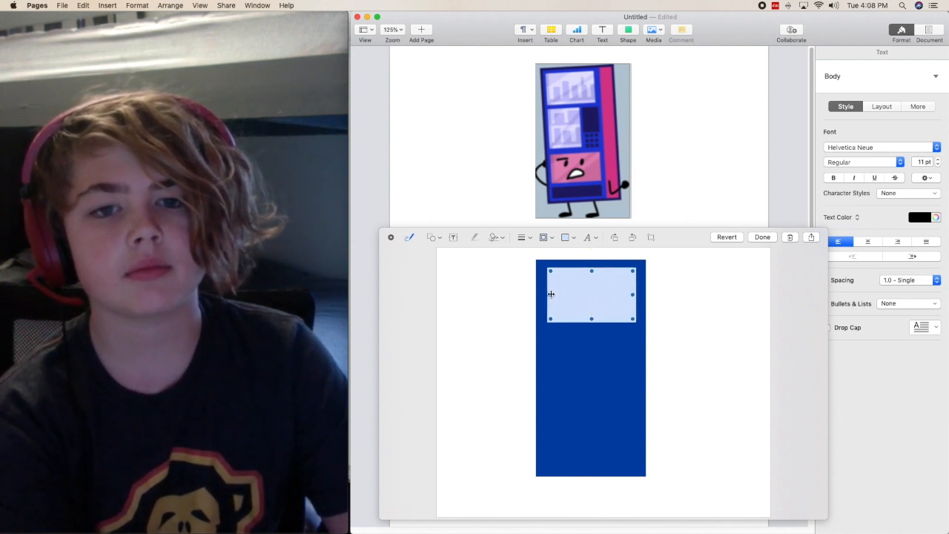
Step: Add a taller light-blue panel on the lower left of the body
left_click(432, 237)
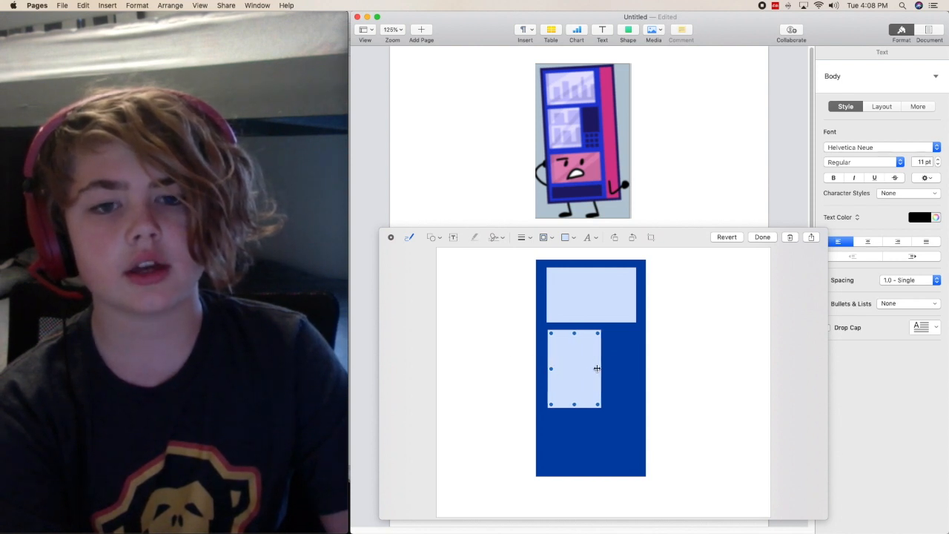
left_click(552, 145)
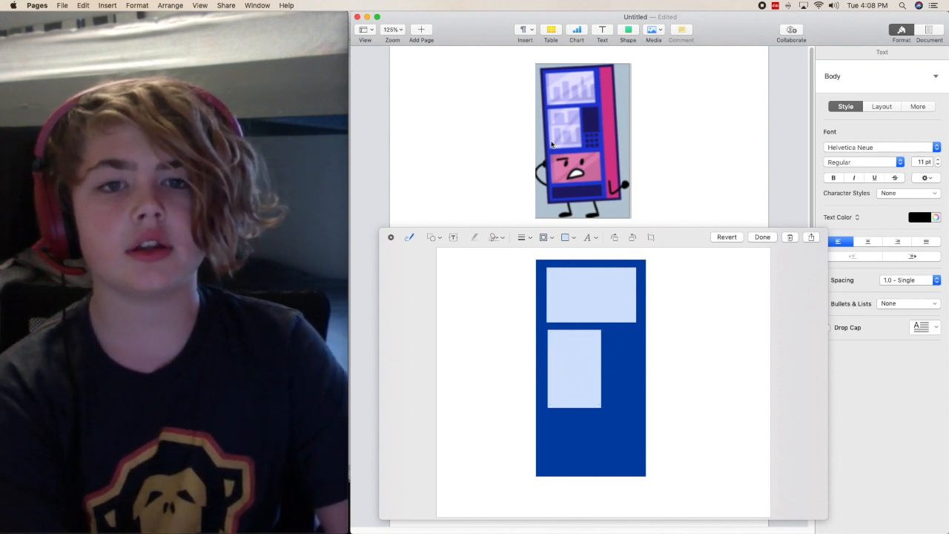
Step: Add a small dark-navy slot beside the lower light-blue panel
left_click(565, 237)
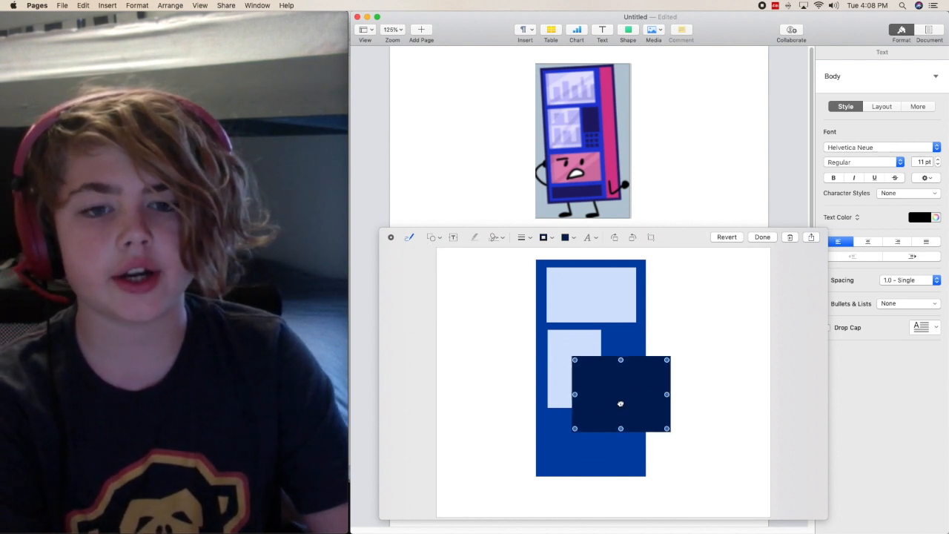
left_click_drag(620, 395, 635, 357)
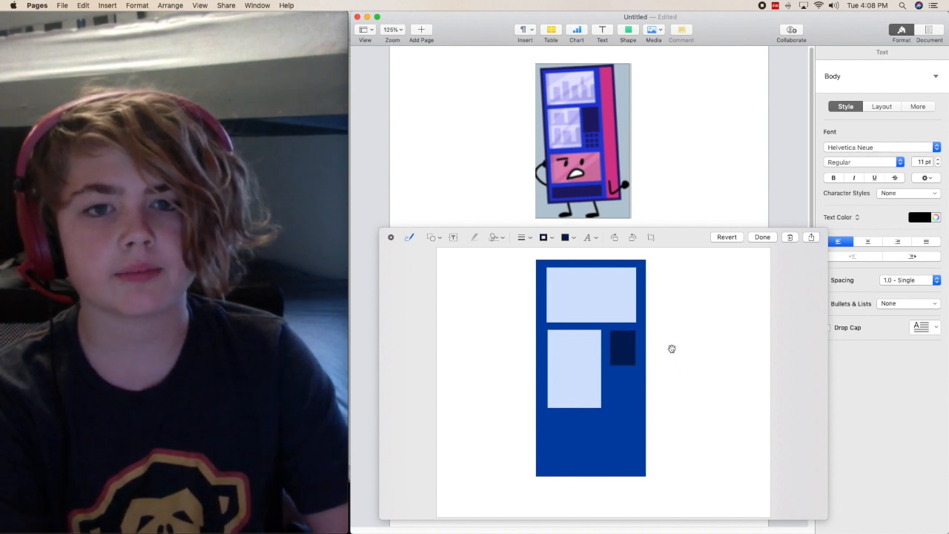
Step: Add a smaller dark-navy button square beneath the slot
left_click(433, 237)
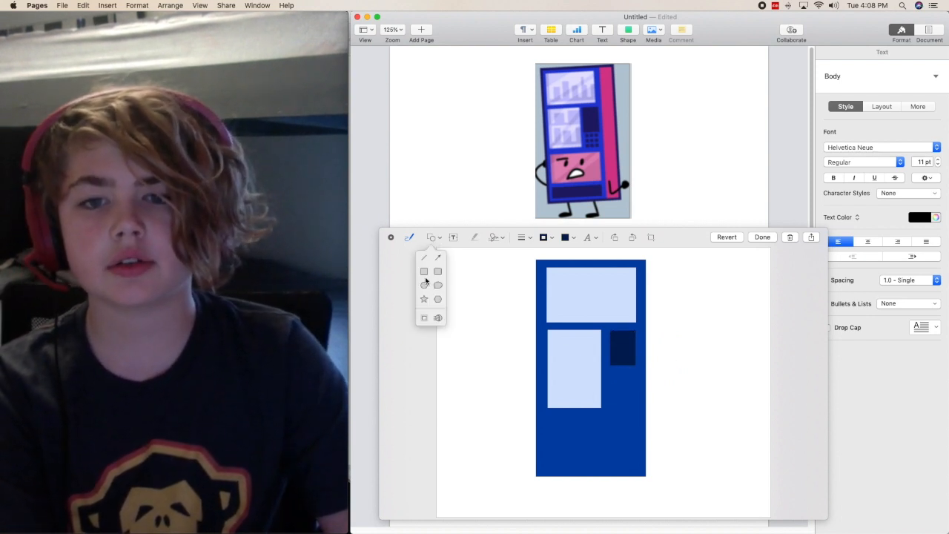
left_click(424, 270)
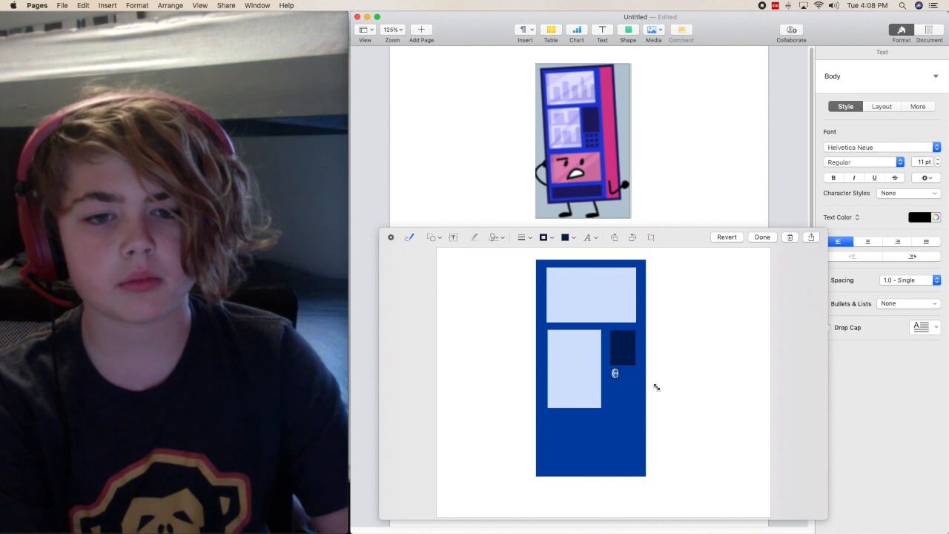
left_click(433, 238)
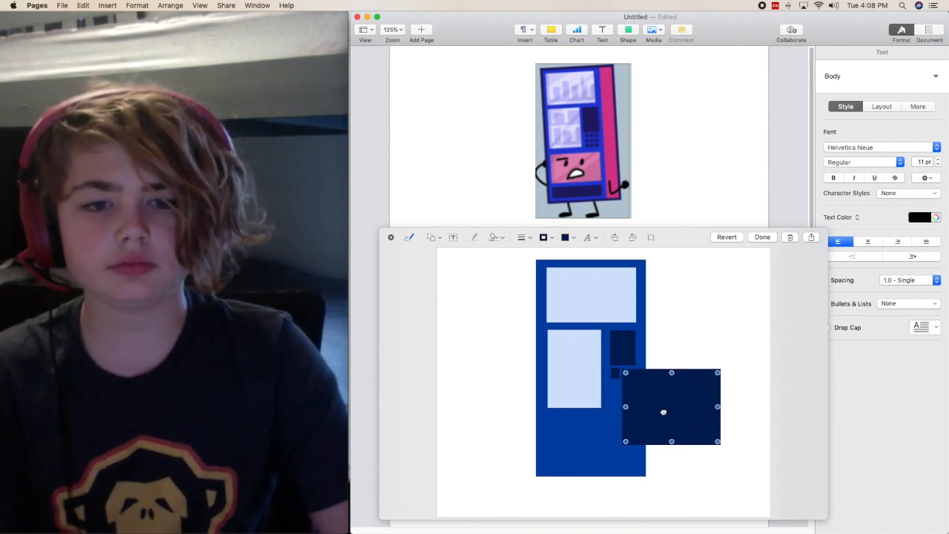
left_click_drag(718, 421, 682, 415)
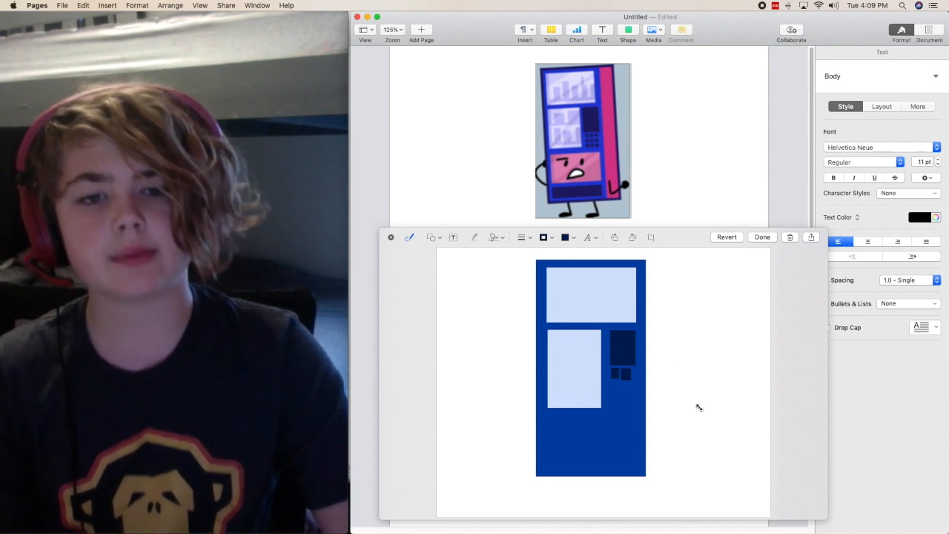
left_click(623, 353)
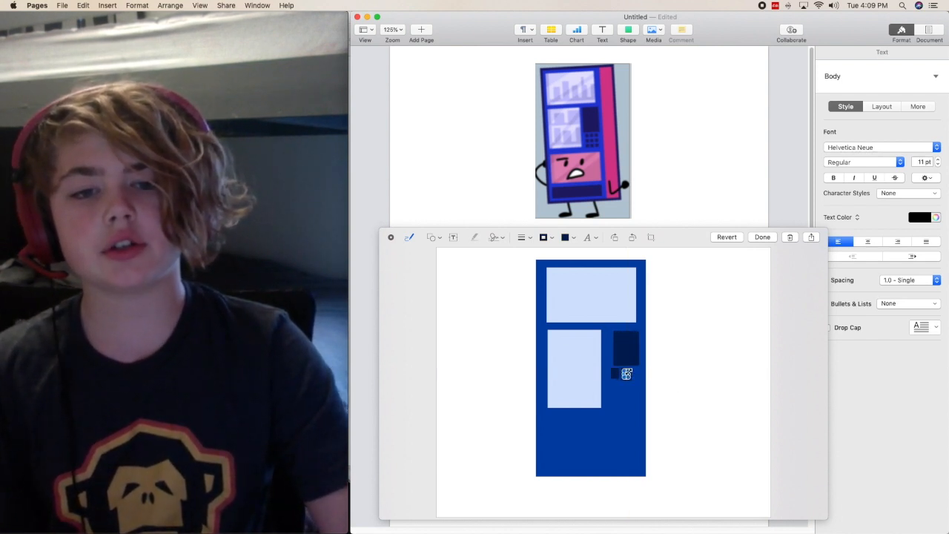
mouse_move(690, 382)
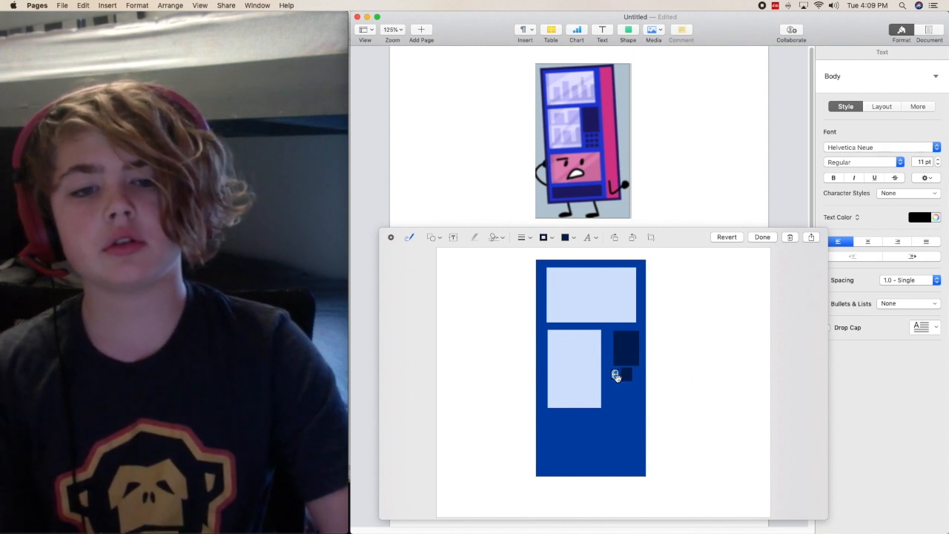
mouse_move(629, 377)
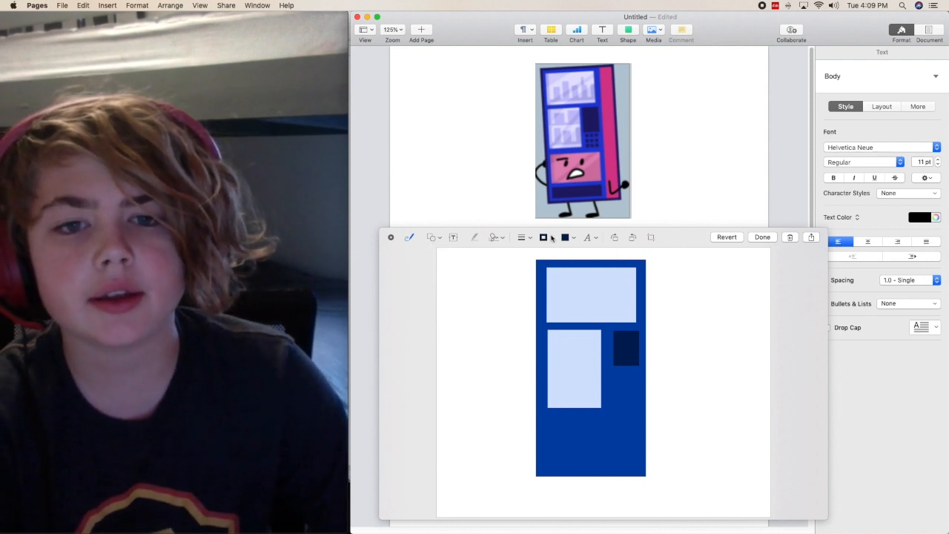
Step: Add a pink panel in the lower part of the body, below the lower panel
left_click(565, 238)
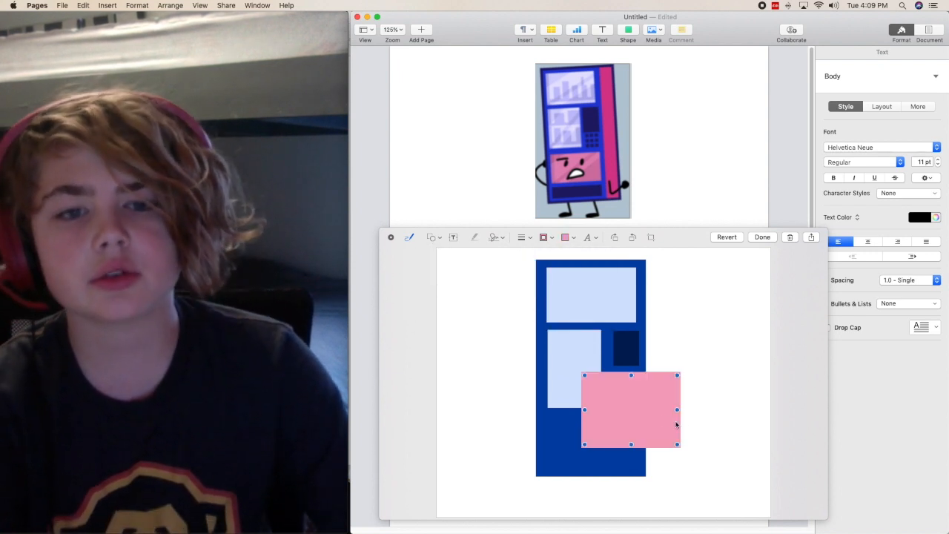
left_click_drag(632, 410, 593, 454)
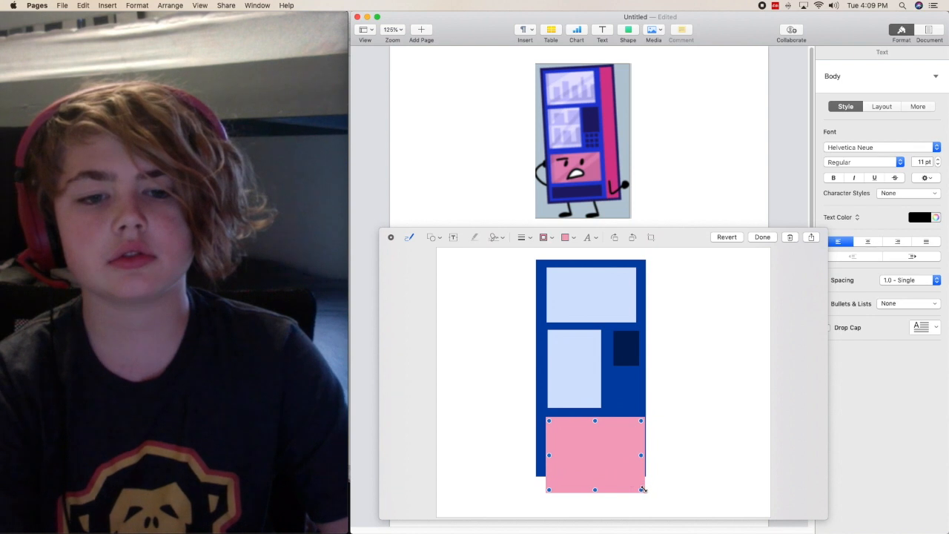
left_click_drag(594, 488, 592, 453)
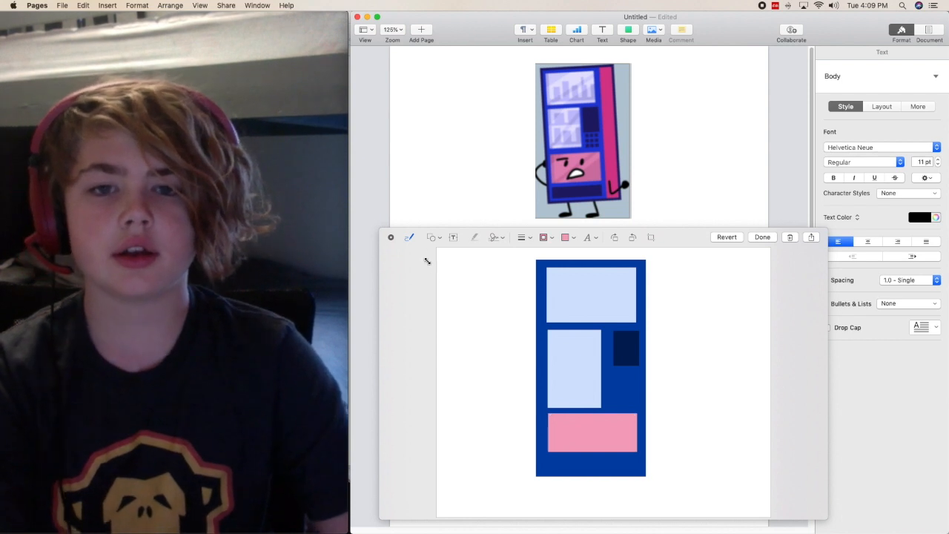
left_click(568, 238)
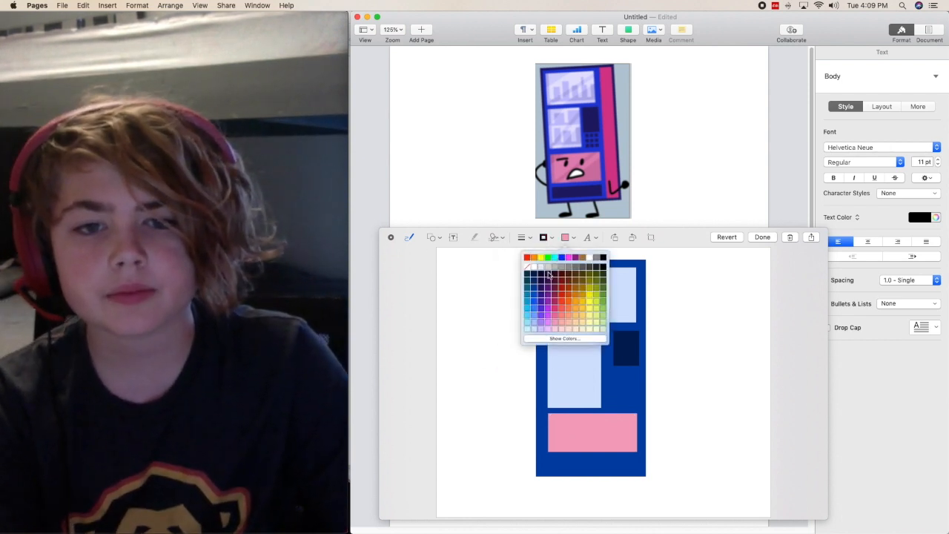
Step: Add a thin dark-navy strip along the bottom beneath the pink panel
left_click(433, 238)
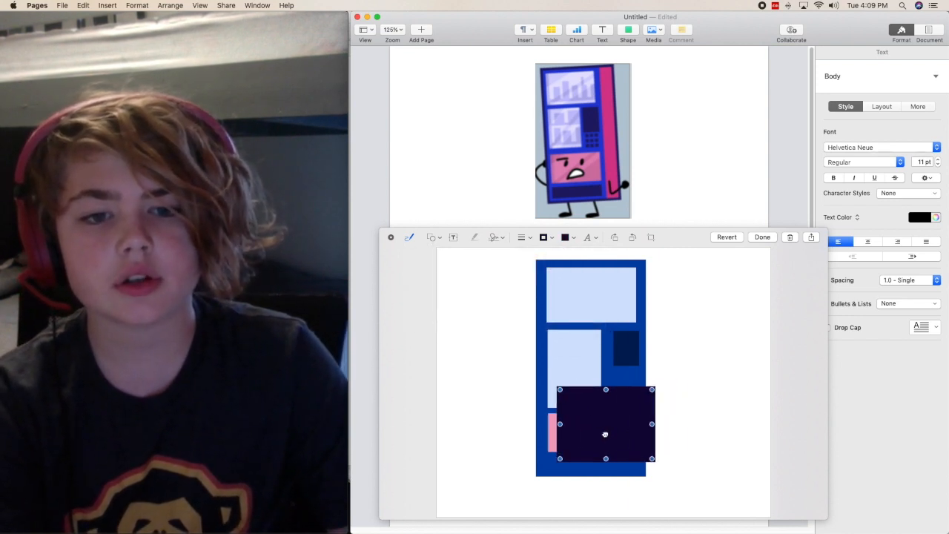
left_click_drag(605, 435, 596, 433)
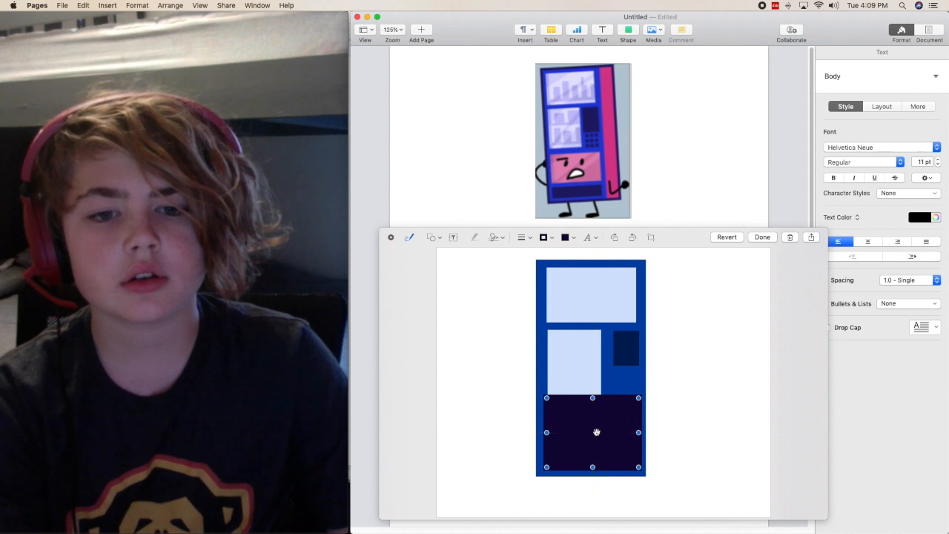
left_click(542, 237)
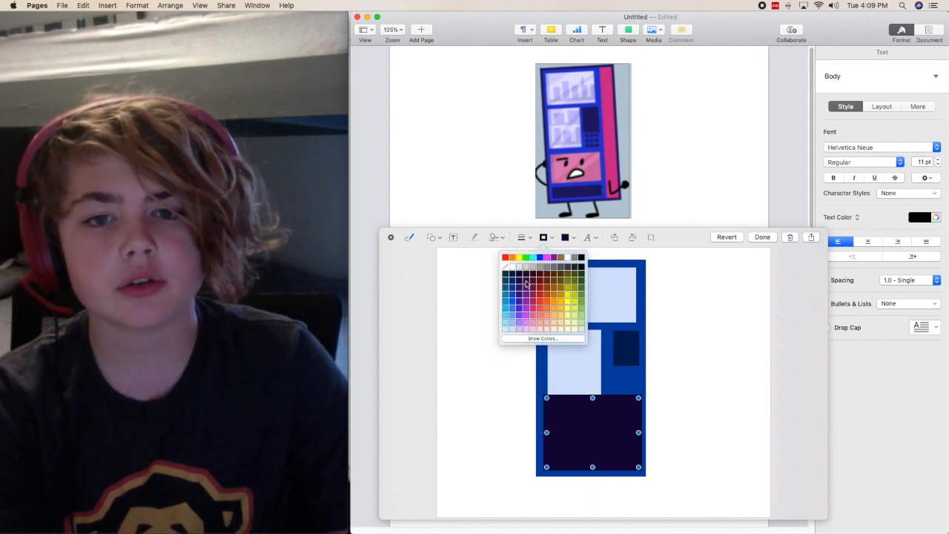
left_click(527, 284)
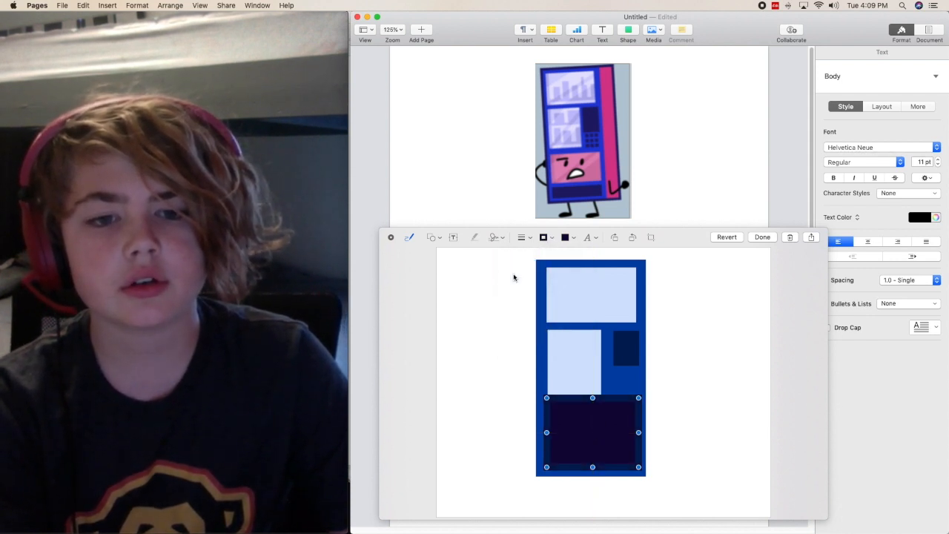
left_click(543, 237)
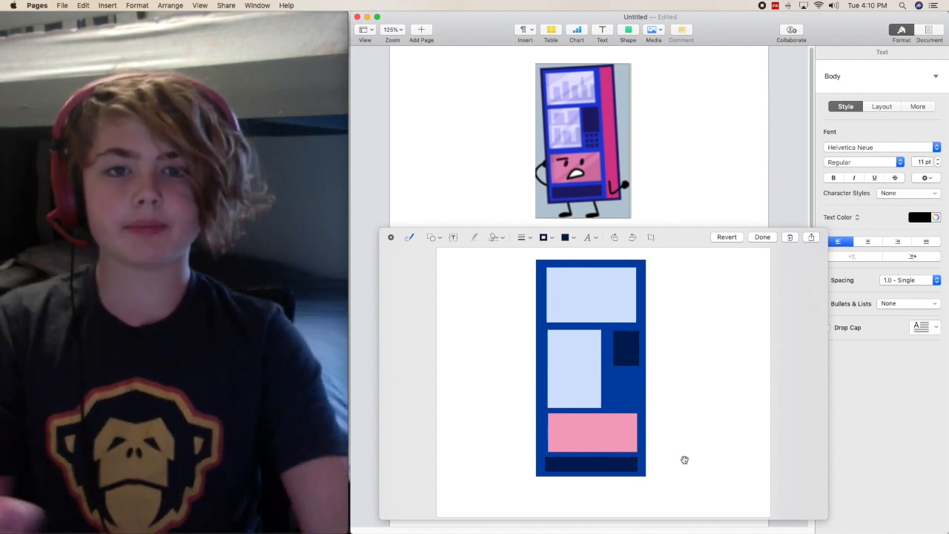
mouse_move(679, 438)
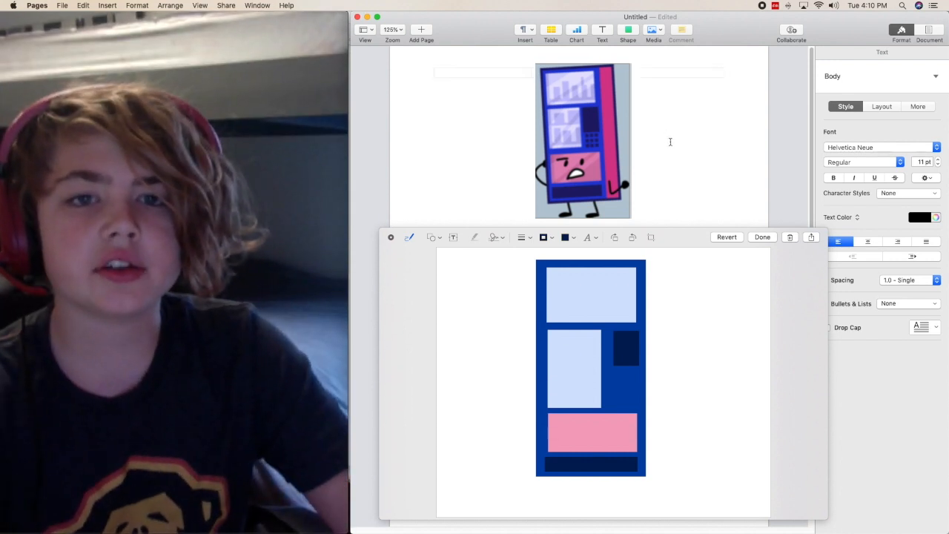
left_click(566, 237)
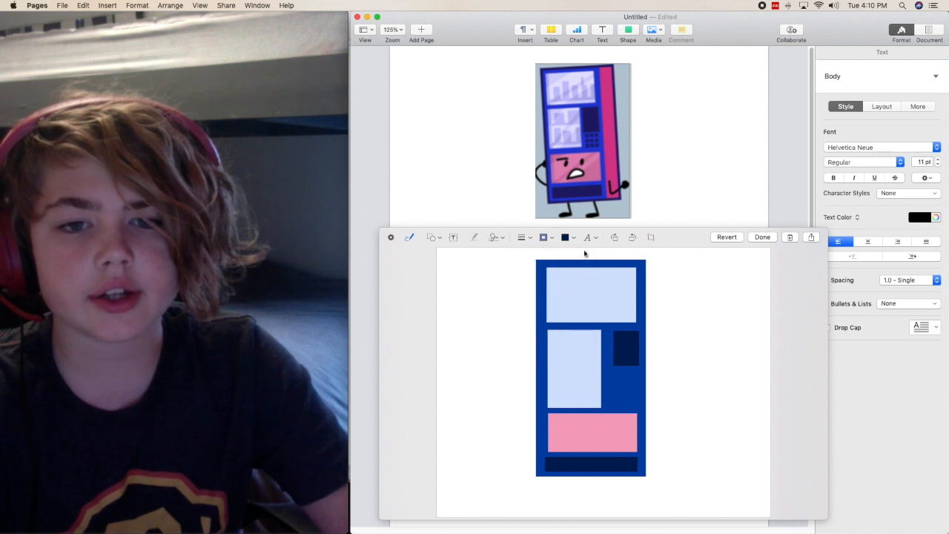
Step: Add a thin light-blue ledge under the top compartment
left_click(565, 237)
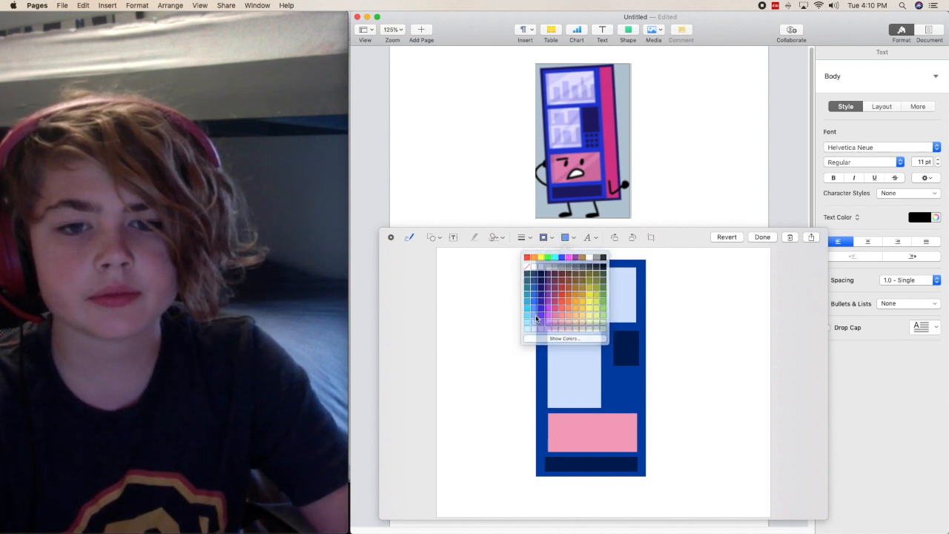
left_click(432, 237)
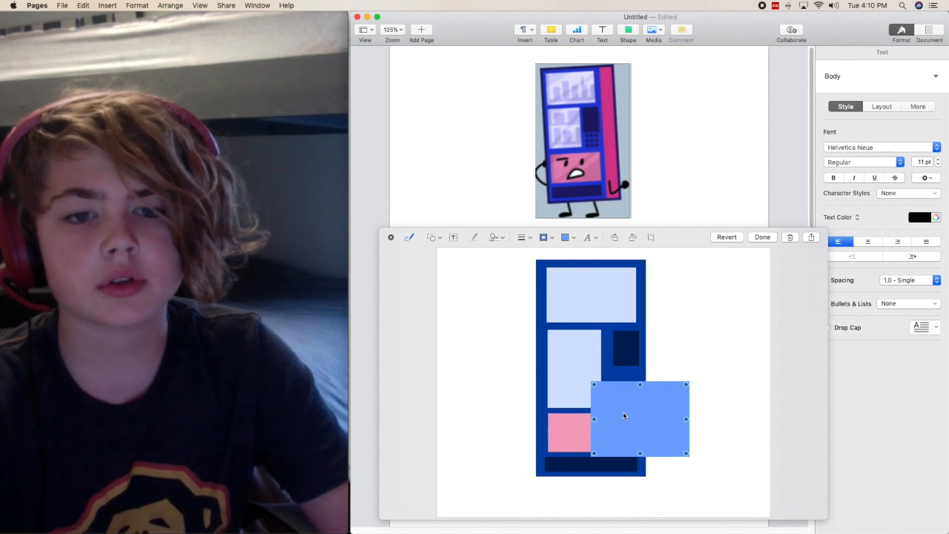
left_click_drag(641, 418, 697, 319)
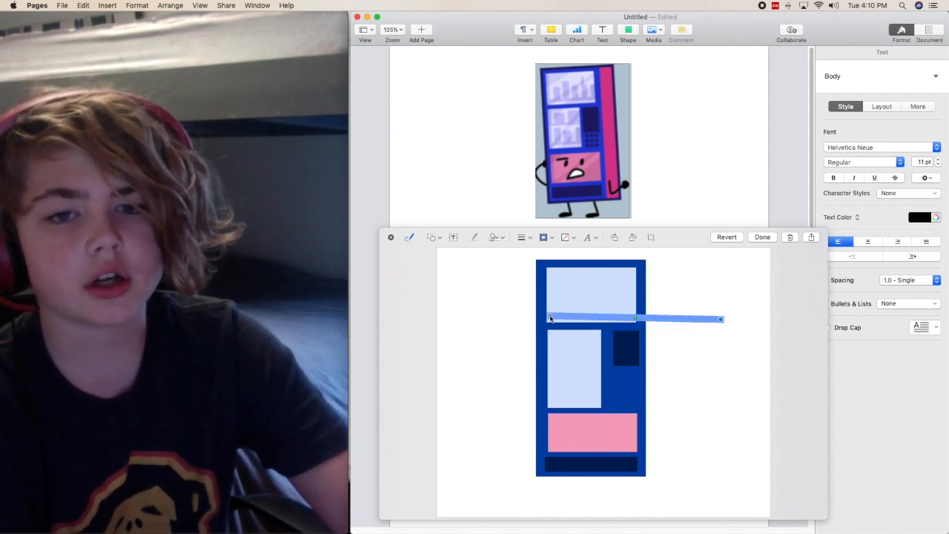
left_click_drag(719, 319, 644, 314)
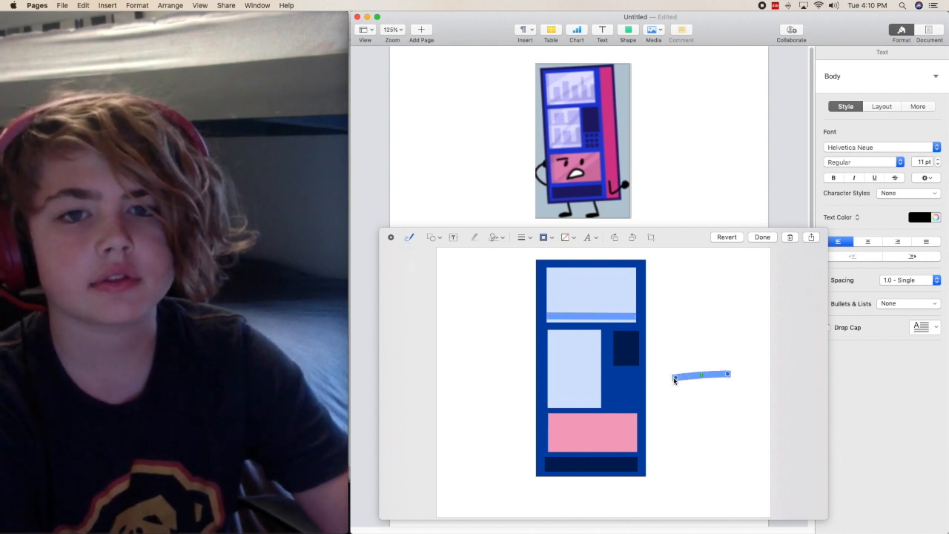
Step: Add a second thin light-blue ledge under the middle compartment
left_click_drag(674, 380, 550, 398)
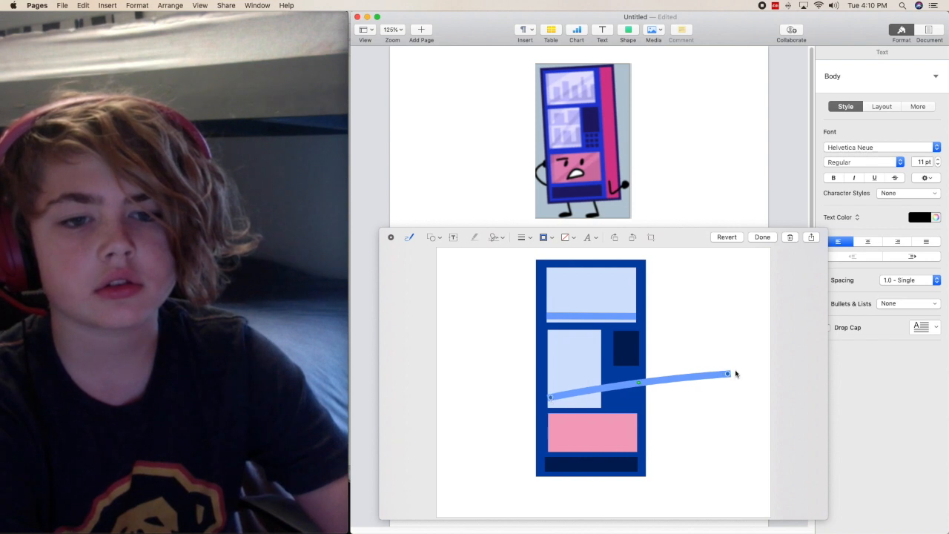
left_click_drag(726, 374, 600, 399)
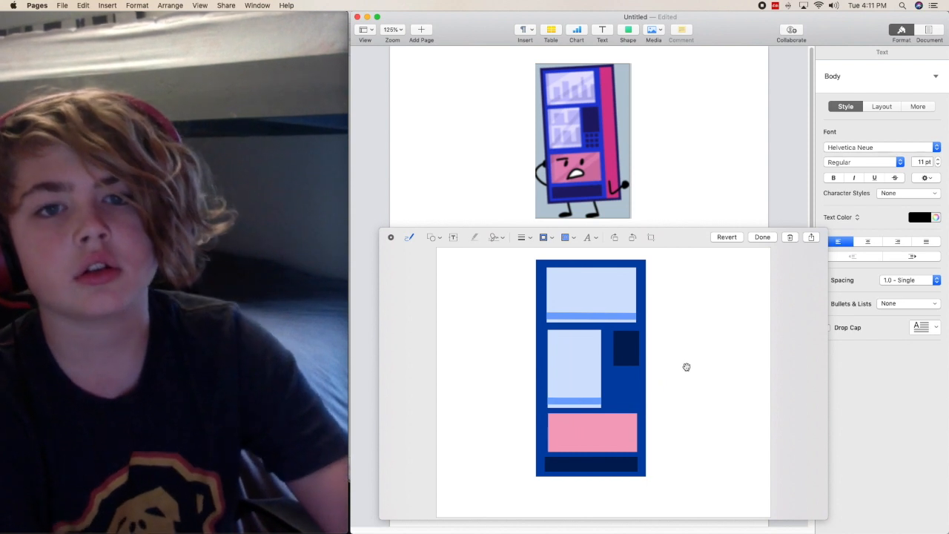
left_click(433, 237)
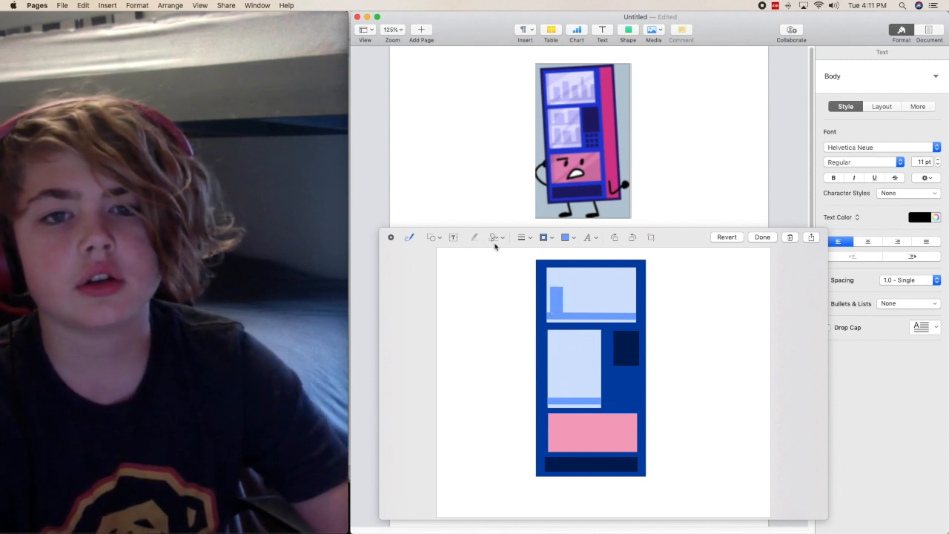
Step: Add the first light-blue products standing in the top compartment
left_click(433, 238)
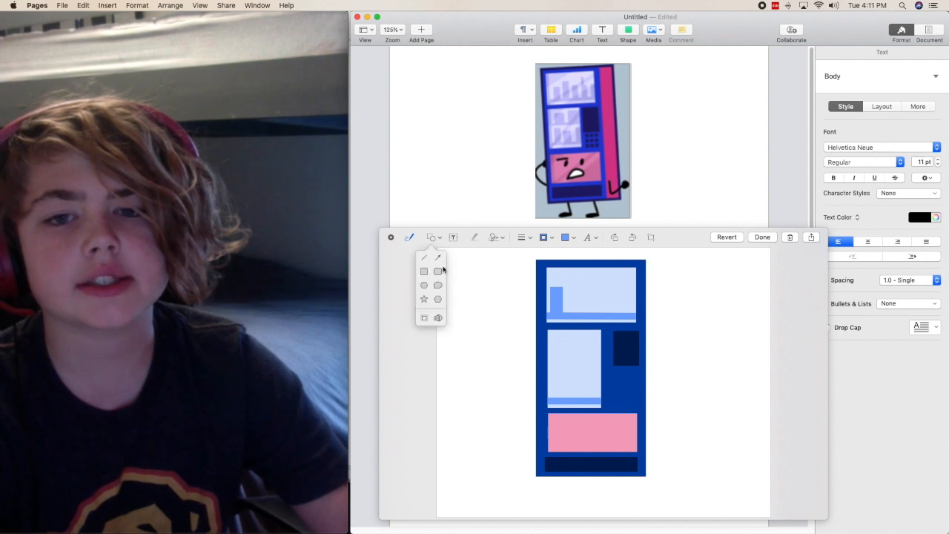
left_click(425, 271)
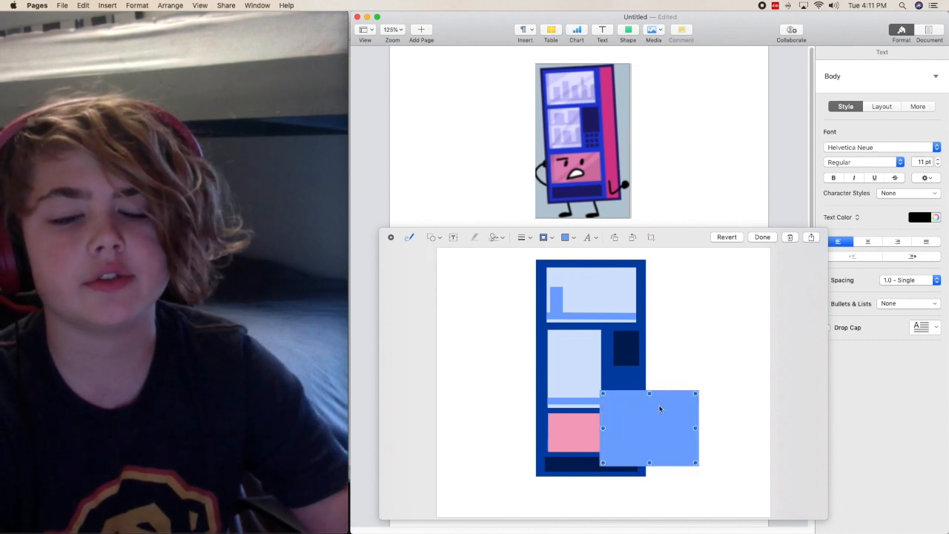
left_click_drag(649, 427, 616, 307)
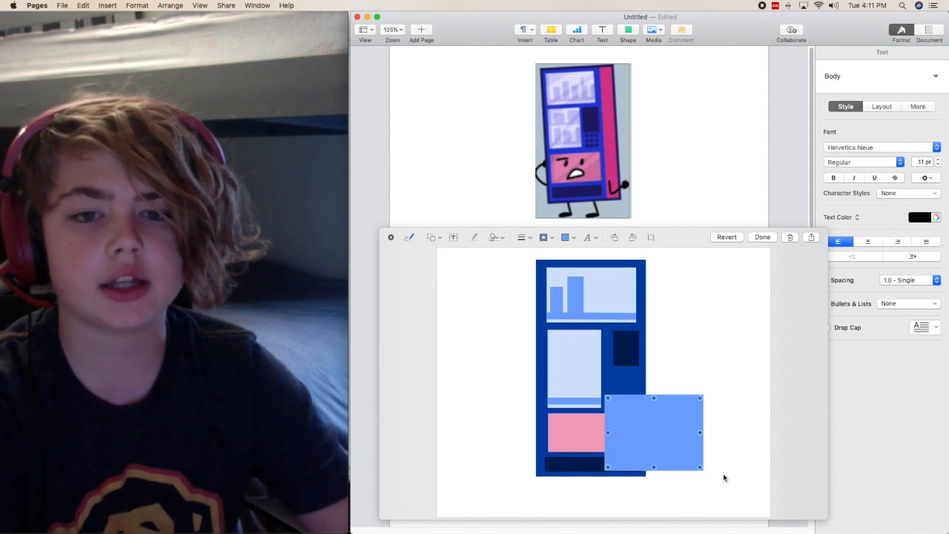
left_click_drag(653, 433, 619, 327)
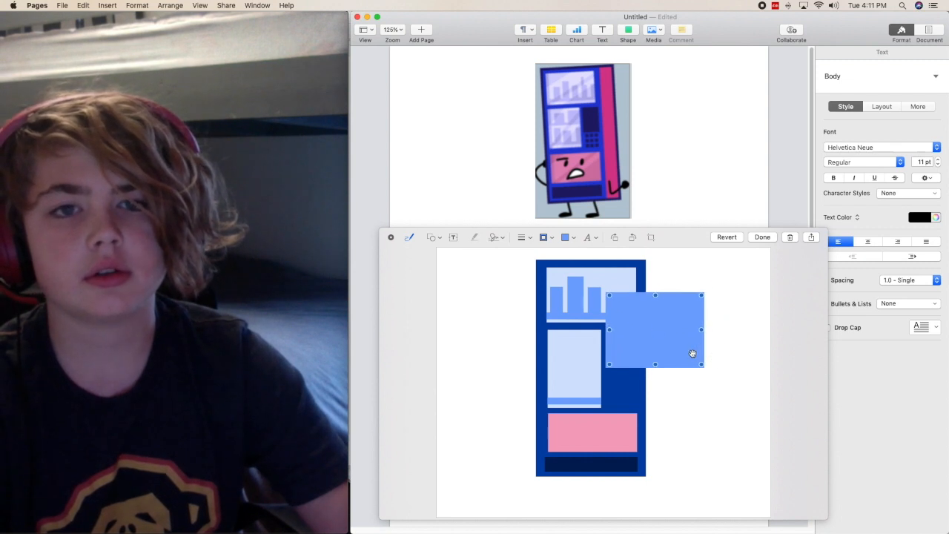
Step: Add more tall narrow products of varying heights to complete the top row
left_click_drag(700, 363, 616, 326)
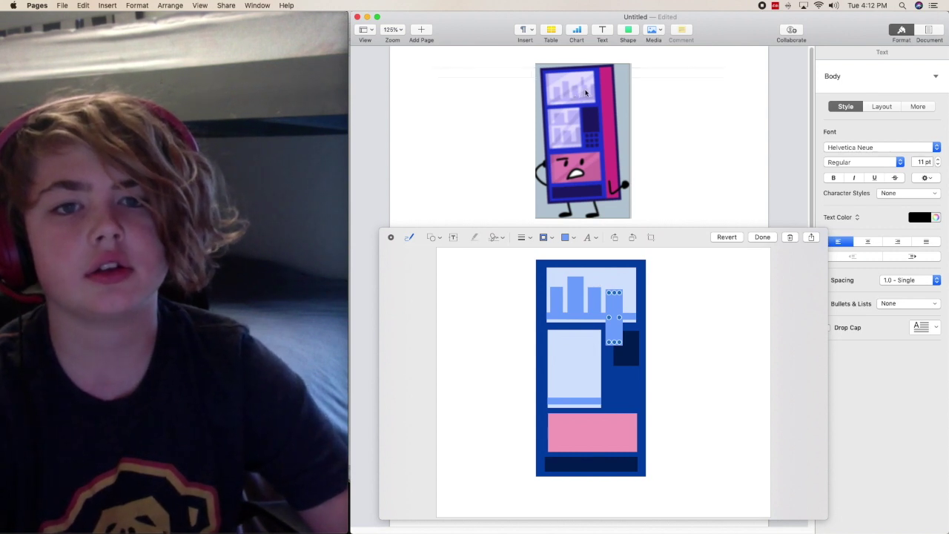
mouse_move(621, 343)
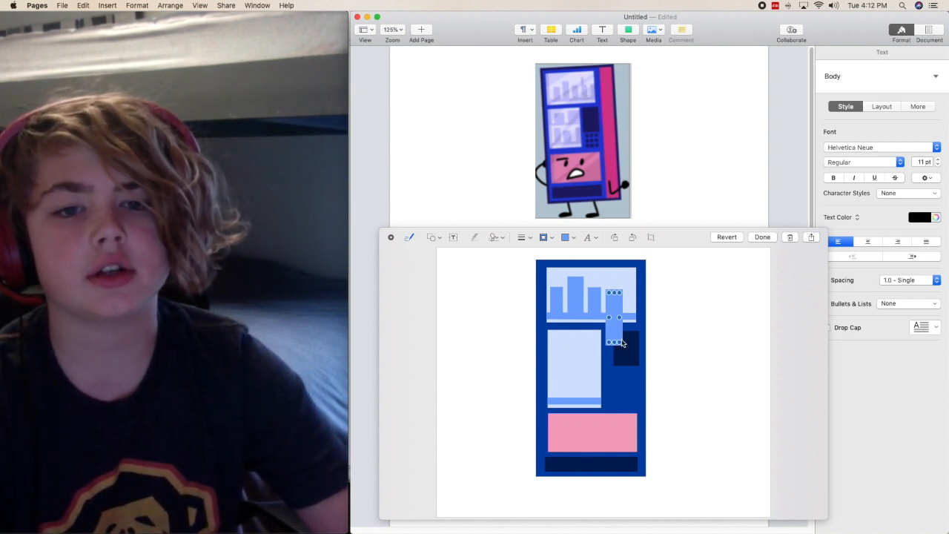
left_click_drag(615, 326, 611, 312)
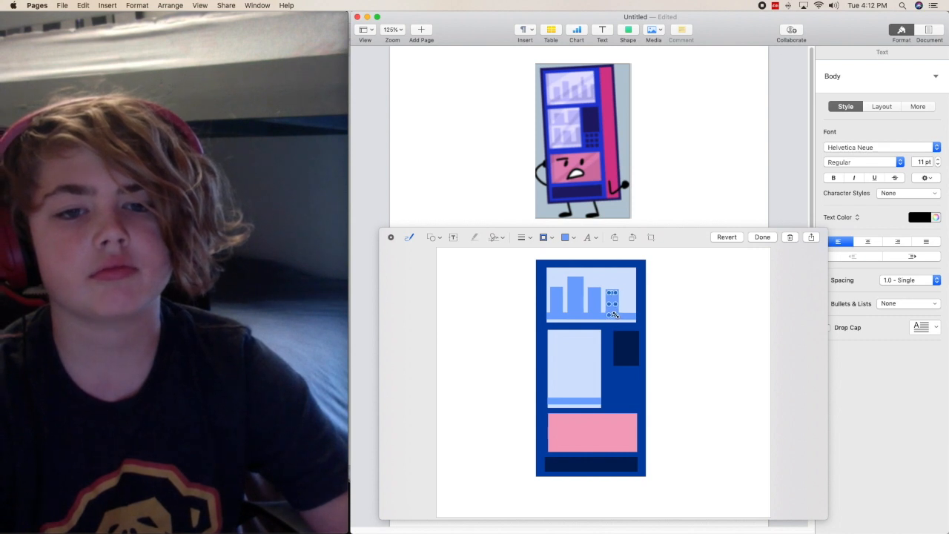
left_click(433, 238)
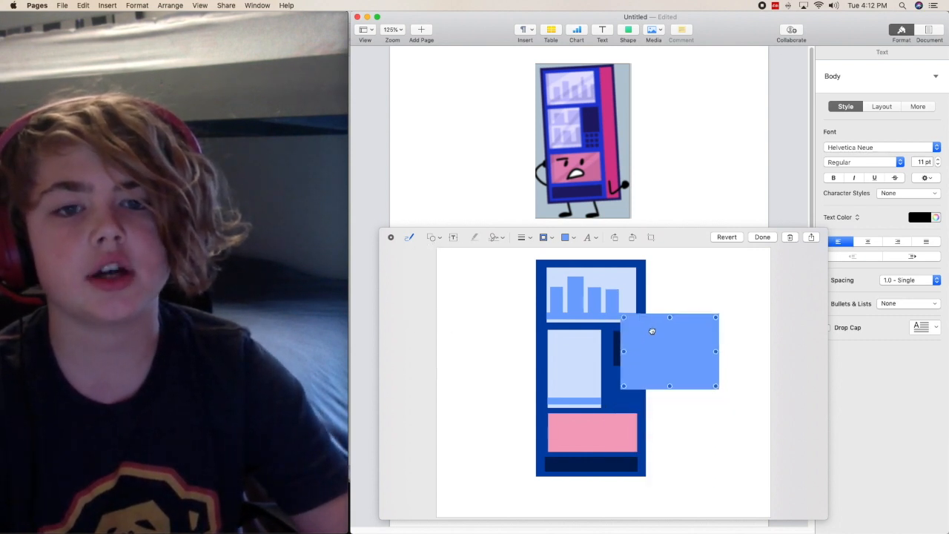
left_click_drag(670, 350, 654, 310)
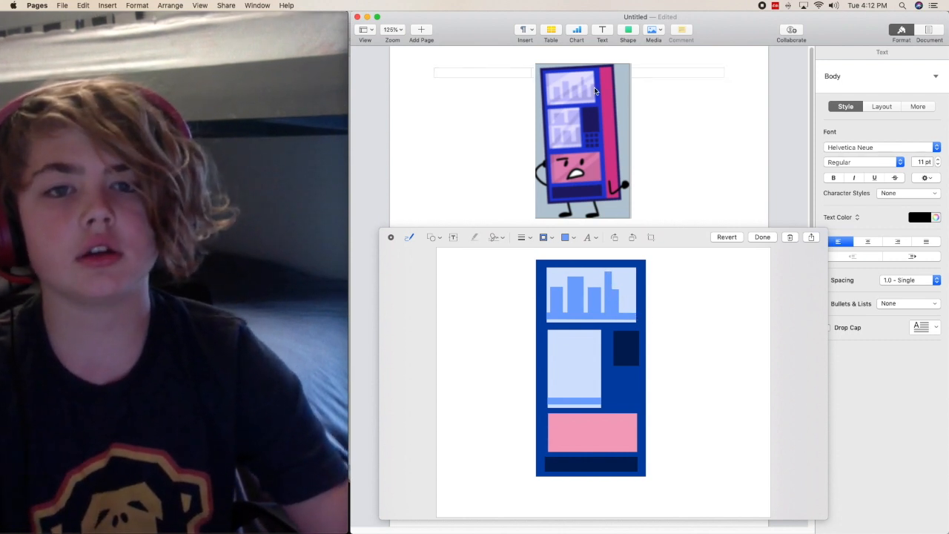
left_click(431, 237)
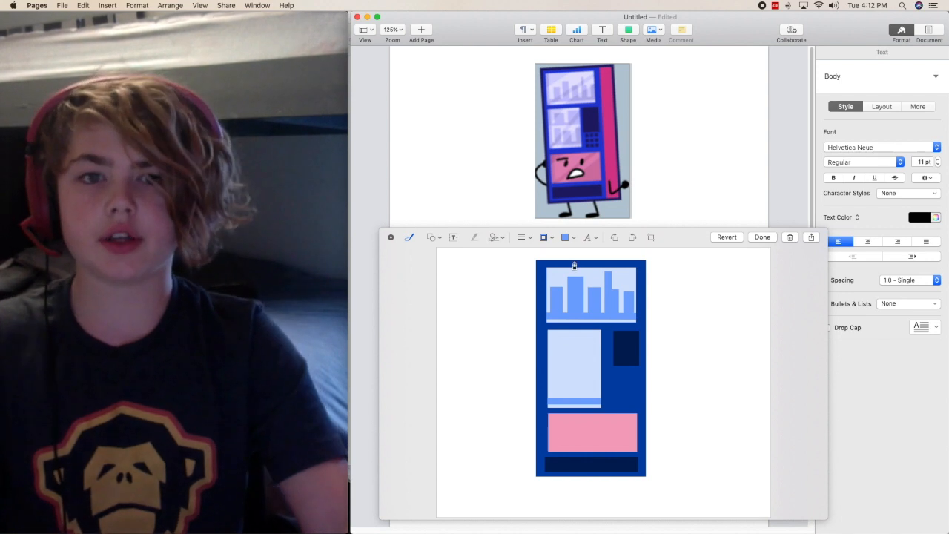
Step: Fit a thin light-blue ledge inside the middle compartment, splitting it into two shelves
left_click_drag(682, 364, 768, 378)
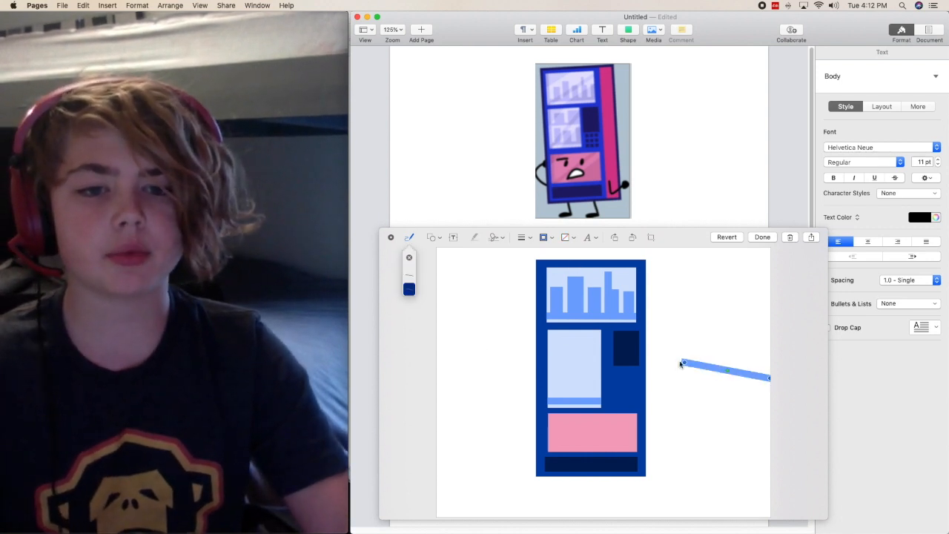
left_click_drag(682, 363, 552, 368)
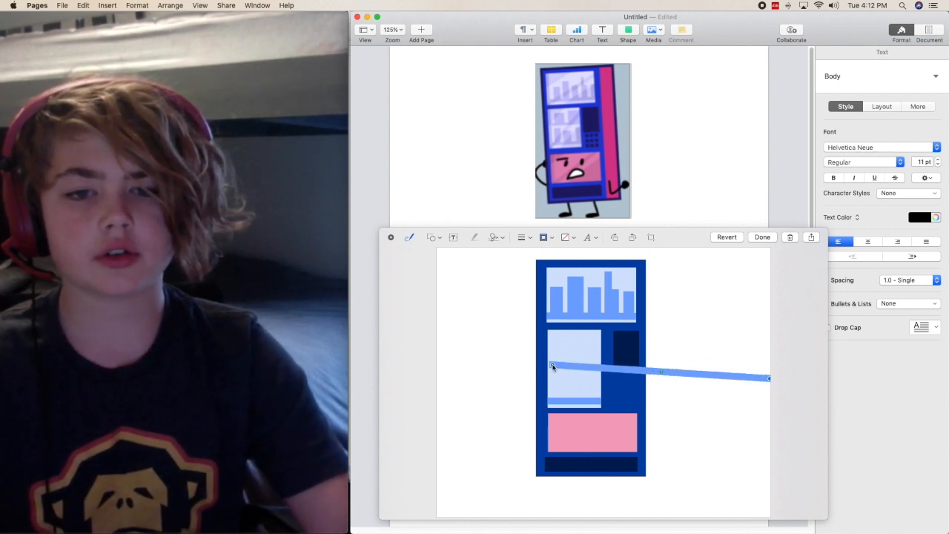
left_click_drag(769, 378, 674, 368)
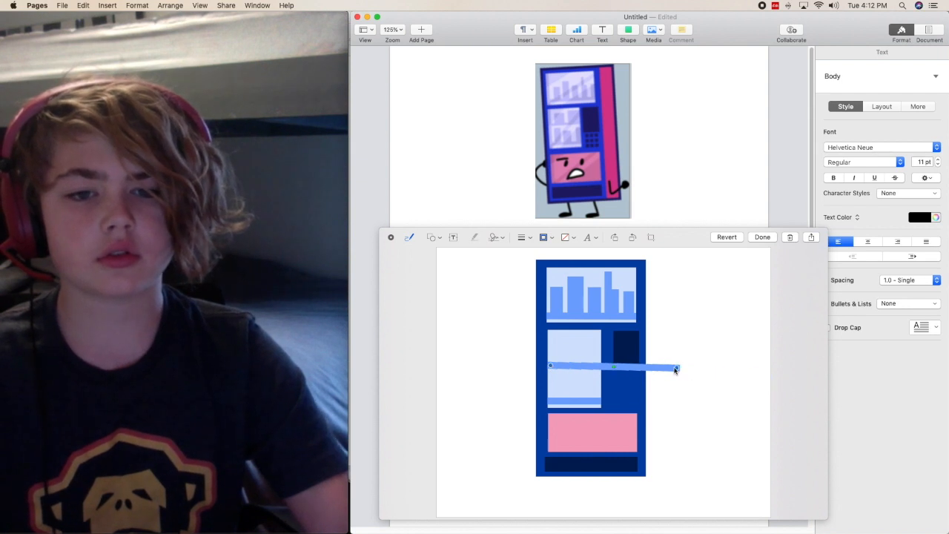
left_click_drag(675, 367, 596, 365)
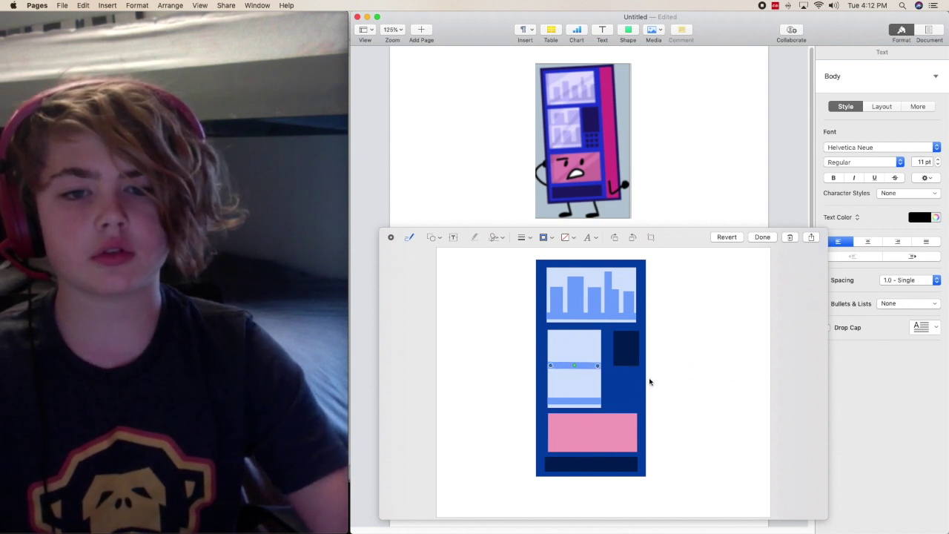
Step: Shrink a light-blue rectangle into a small box on the upper shelf
left_click(679, 394)
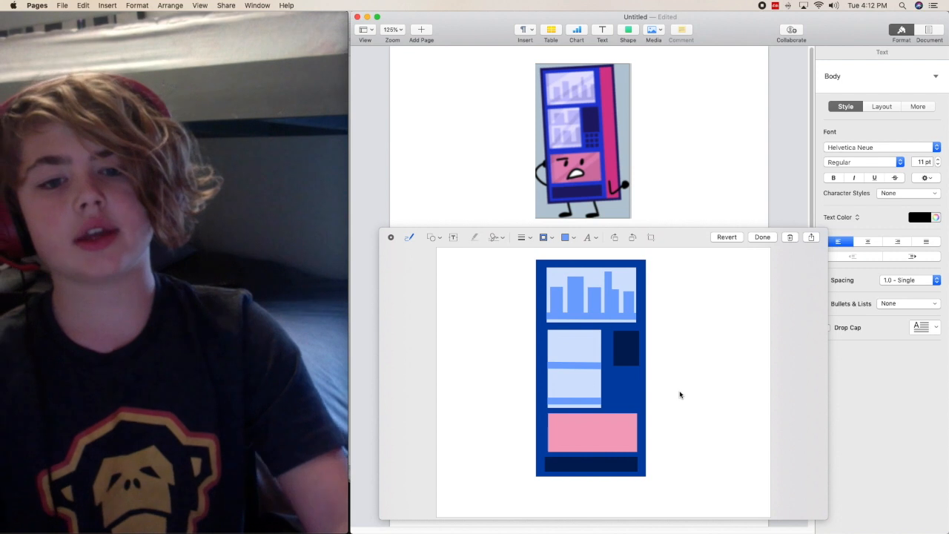
mouse_move(438, 244)
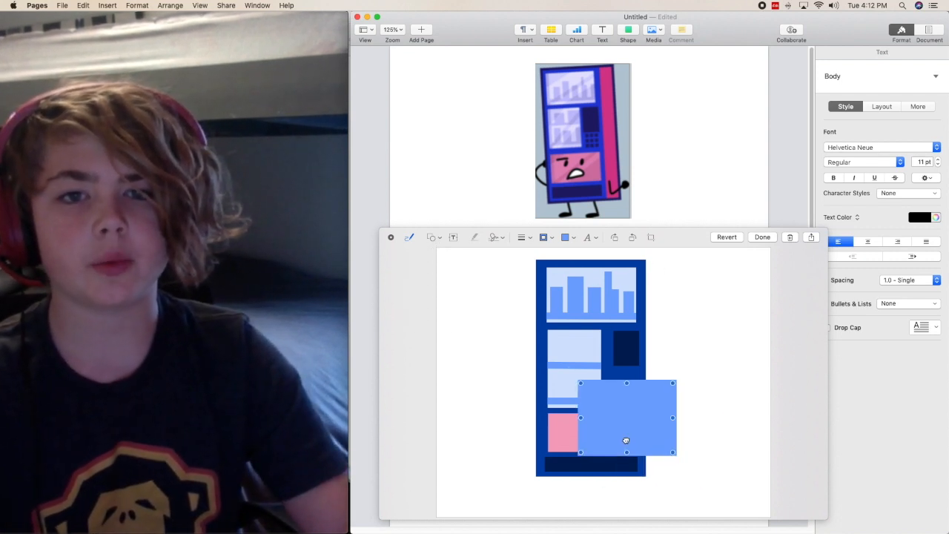
left_click_drag(625, 417, 599, 380)
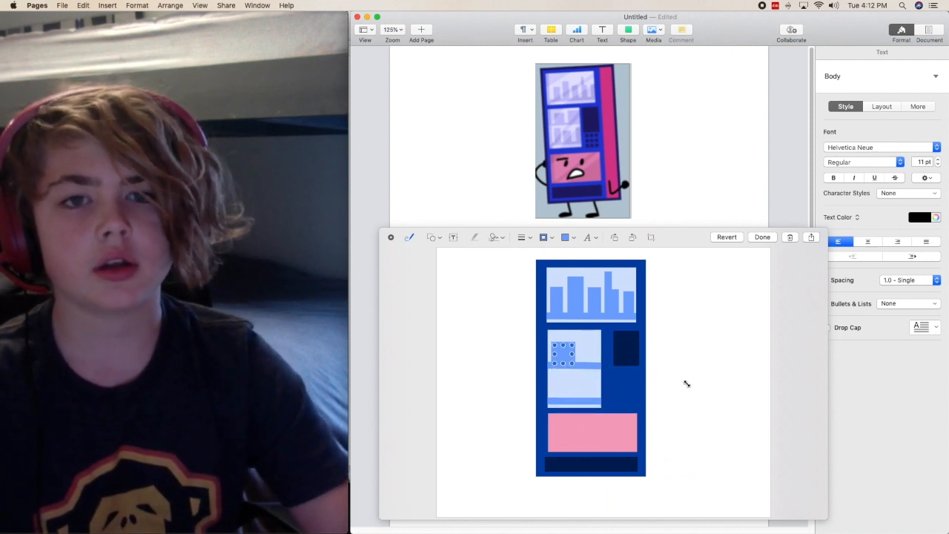
Step: Add a taller light-blue box beside the small one on the upper shelf
left_click(430, 237)
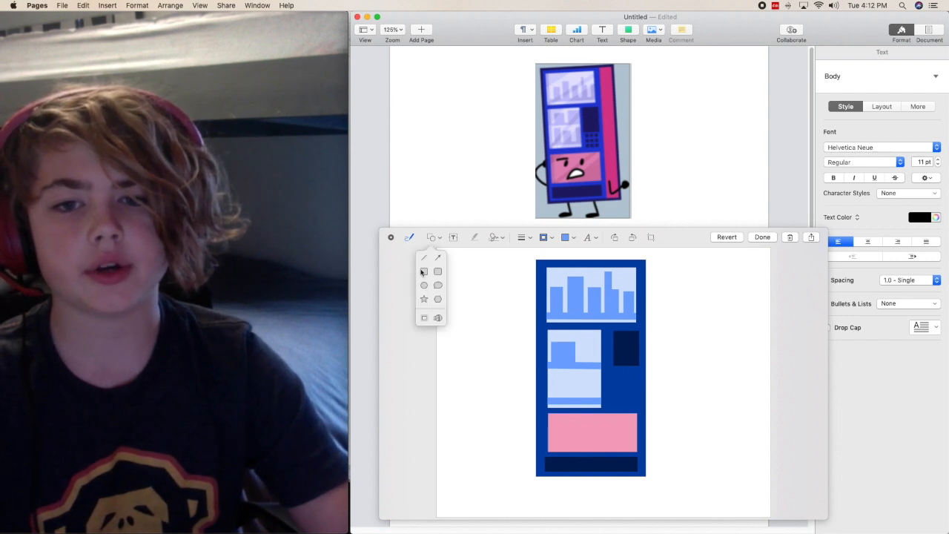
left_click(437, 270)
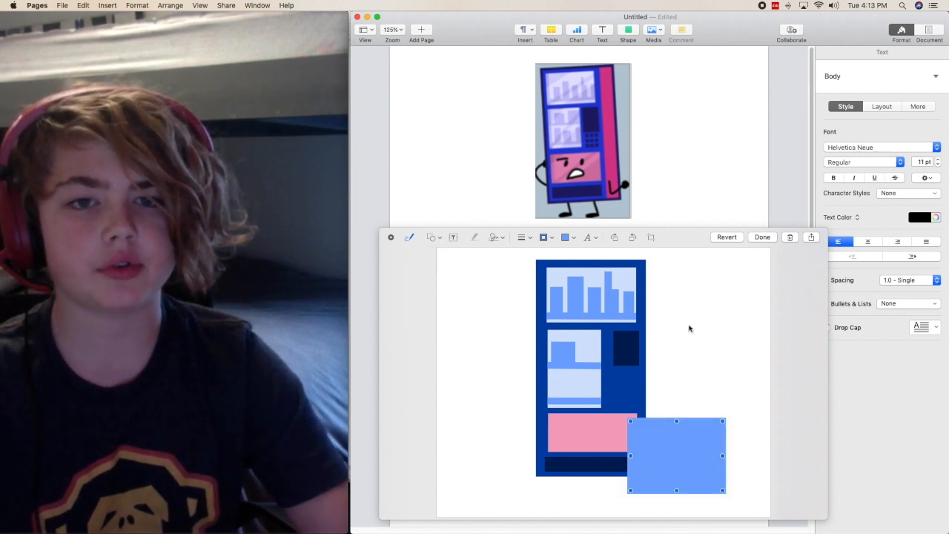
left_click_drag(677, 454, 552, 383)
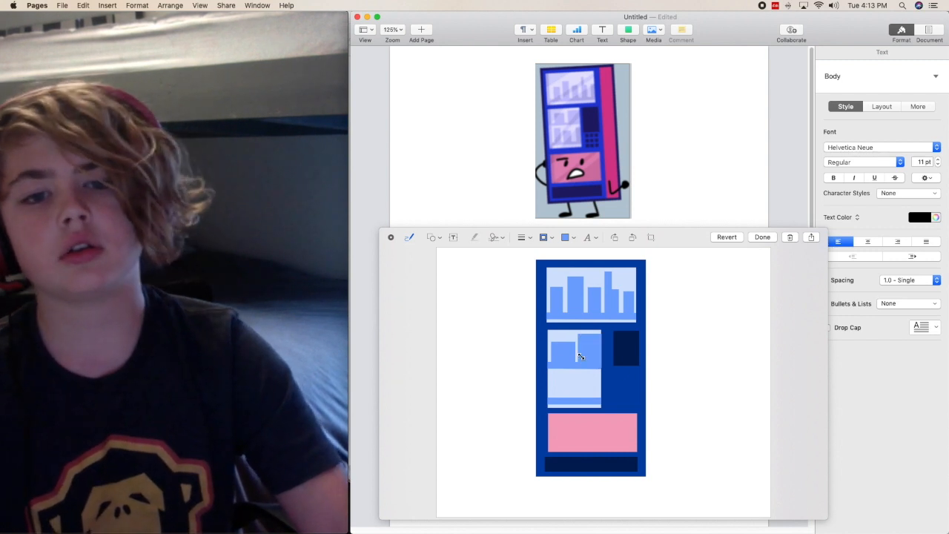
Step: Add a narrow light-blue box on the lower shelf
left_click(584, 348)
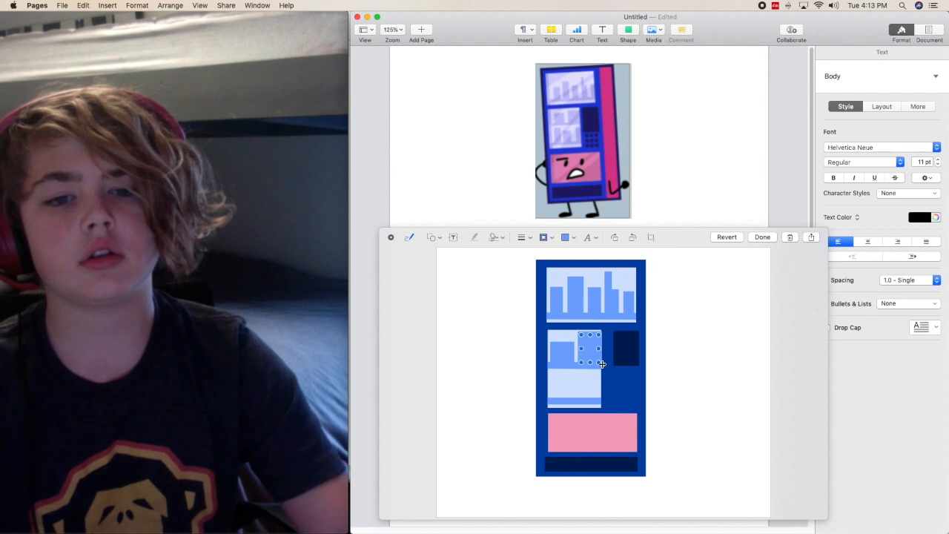
mouse_move(665, 386)
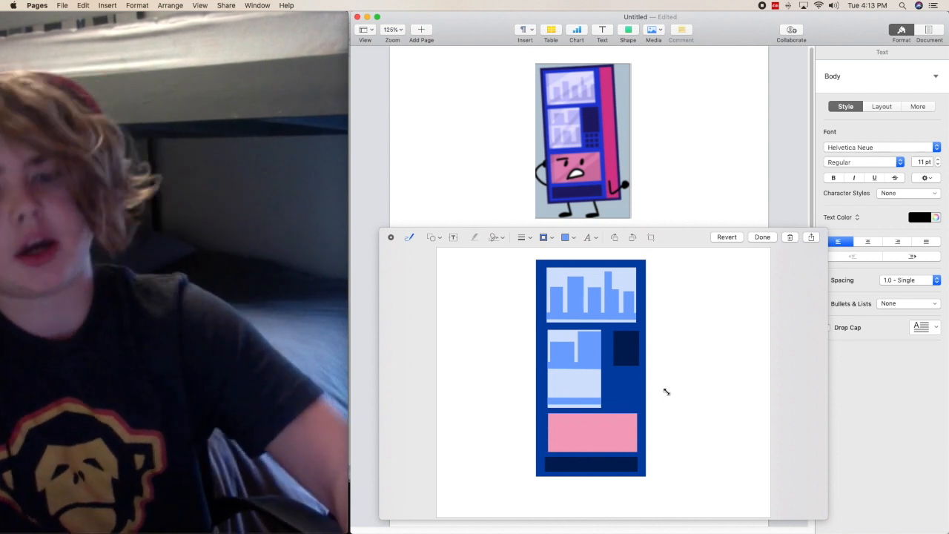
mouse_move(488, 258)
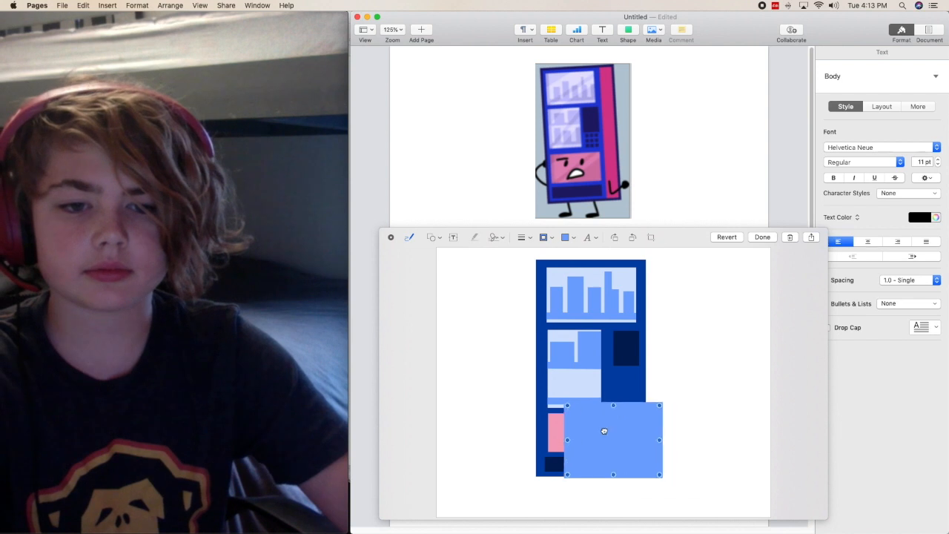
left_click_drag(613, 430, 587, 407)
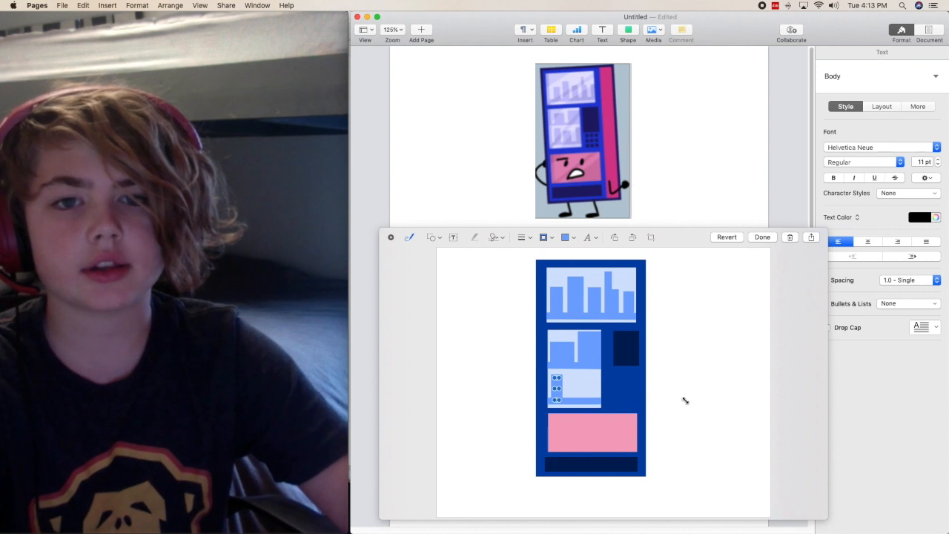
Step: Add another small light-blue box next to the narrow one on the lower shelf
left_click(433, 237)
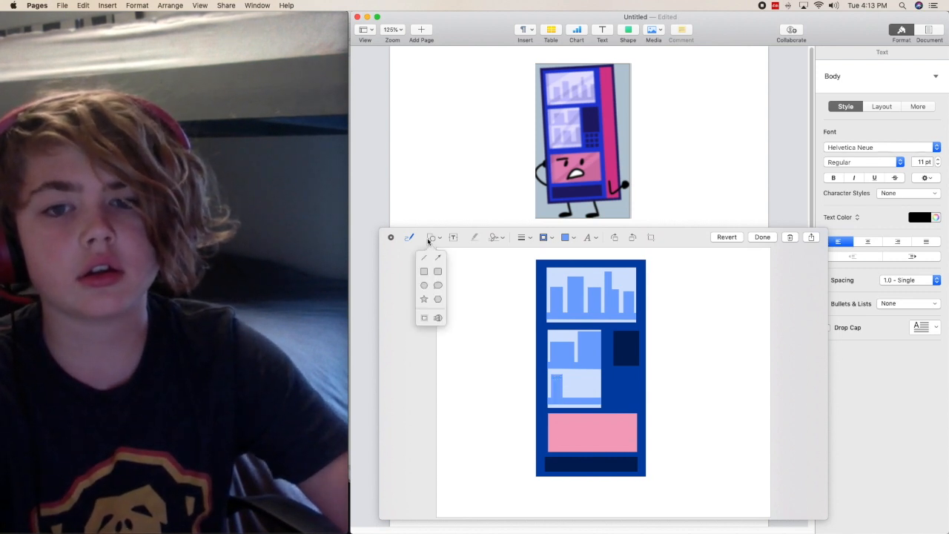
left_click(424, 270)
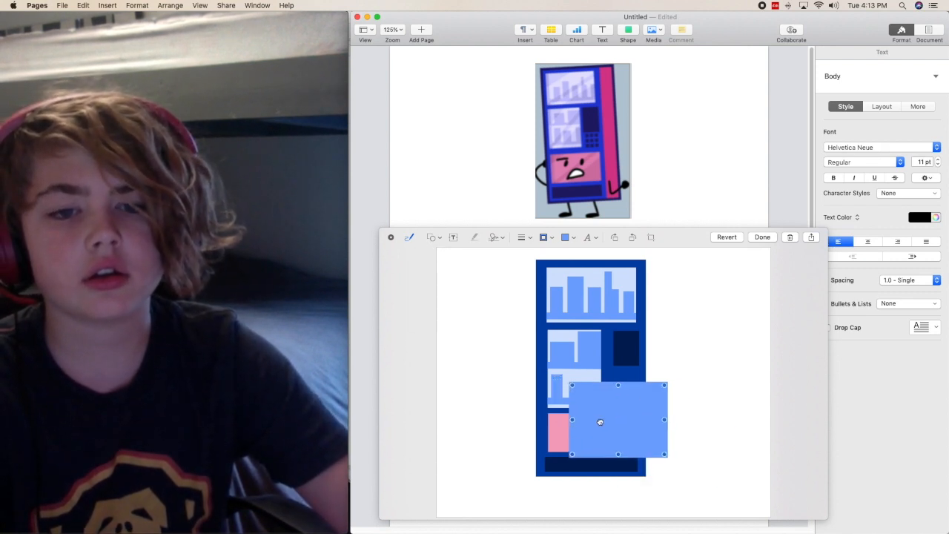
left_click_drag(617, 421, 590, 406)
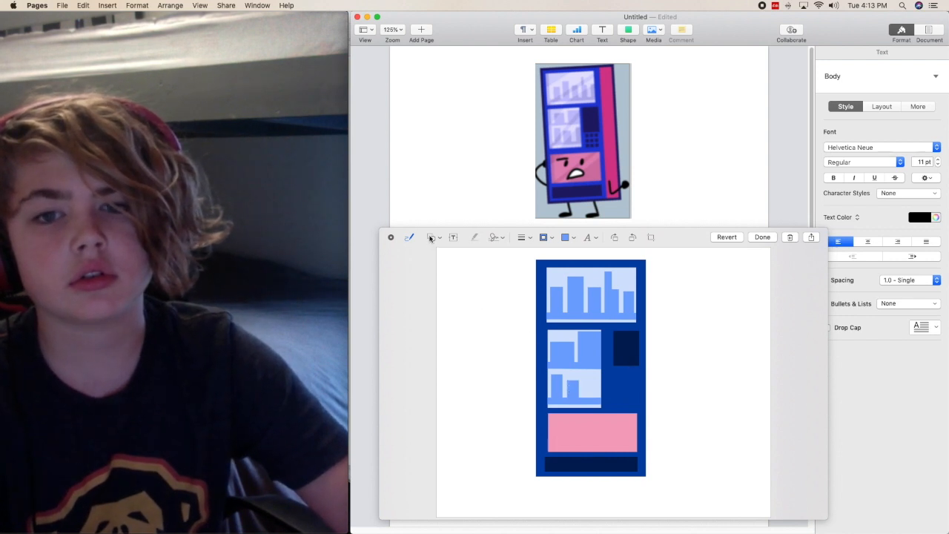
left_click(590, 433)
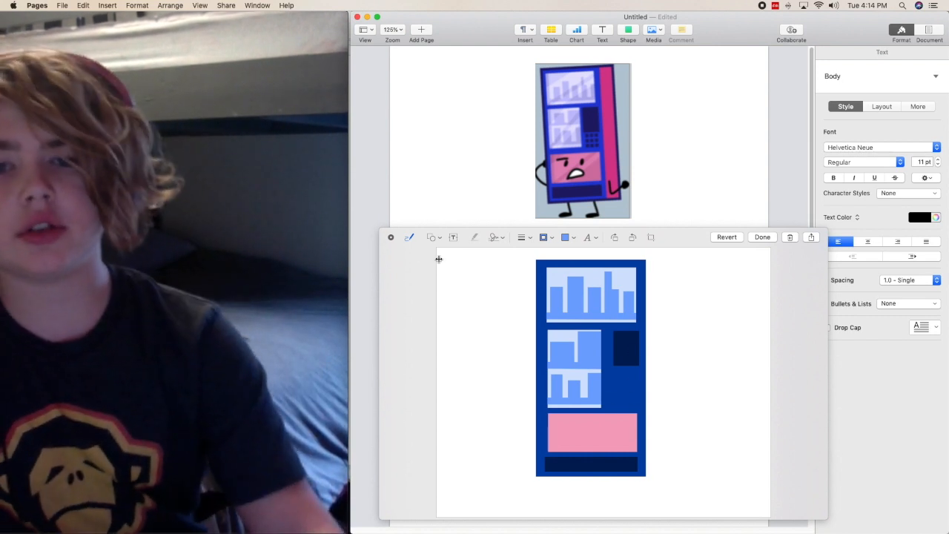
Step: Place and shrink the first dark-navy button square on the side slot, deleting a stray one
left_click(567, 238)
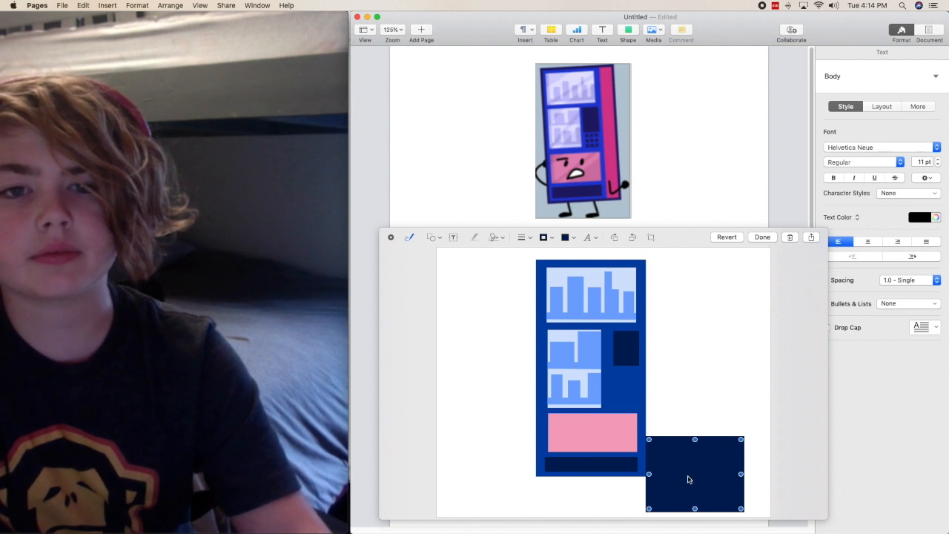
left_click_drag(694, 474, 664, 409)
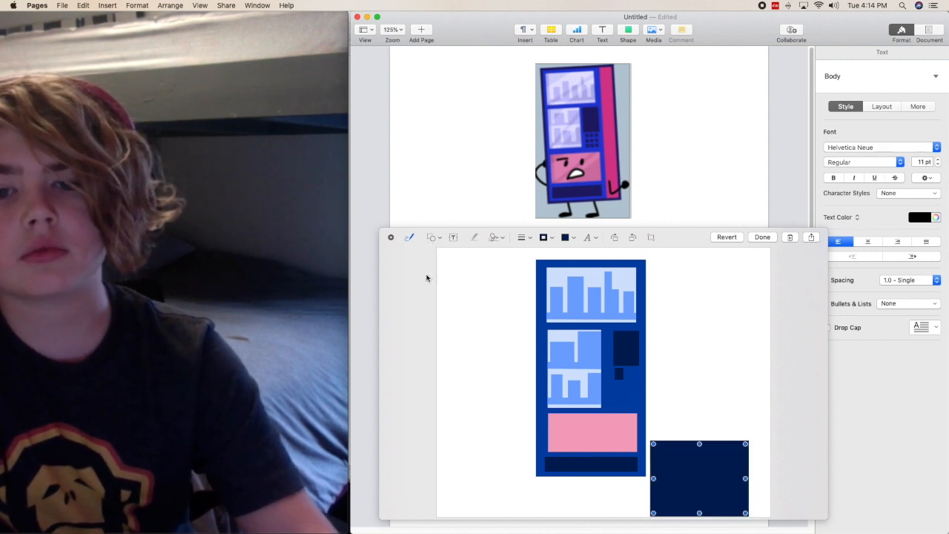
left_click_drag(698, 477, 669, 406)
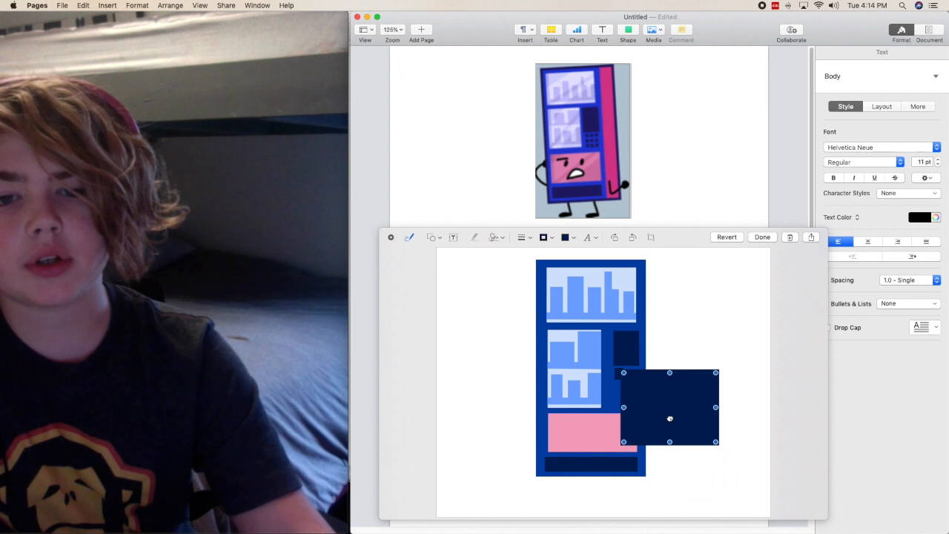
left_click_drag(670, 418, 673, 418)
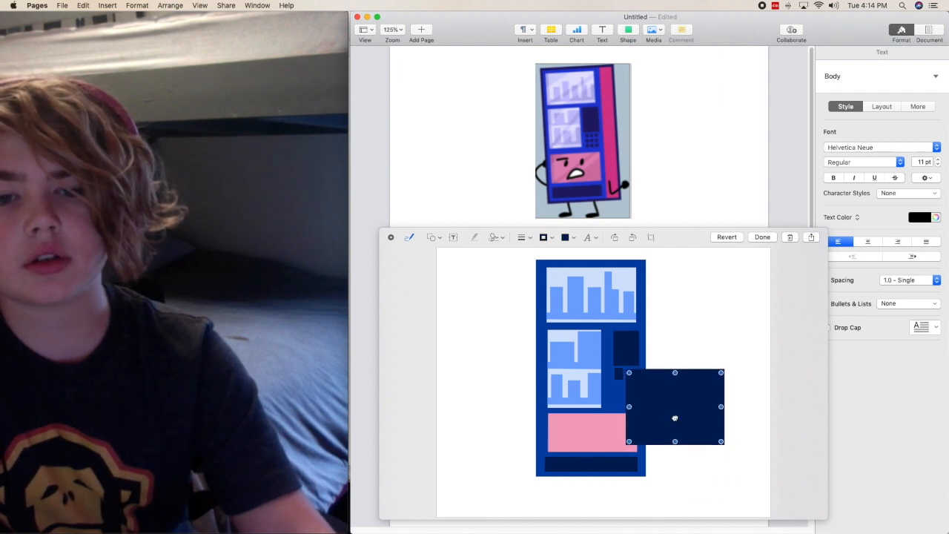
key("Delete")
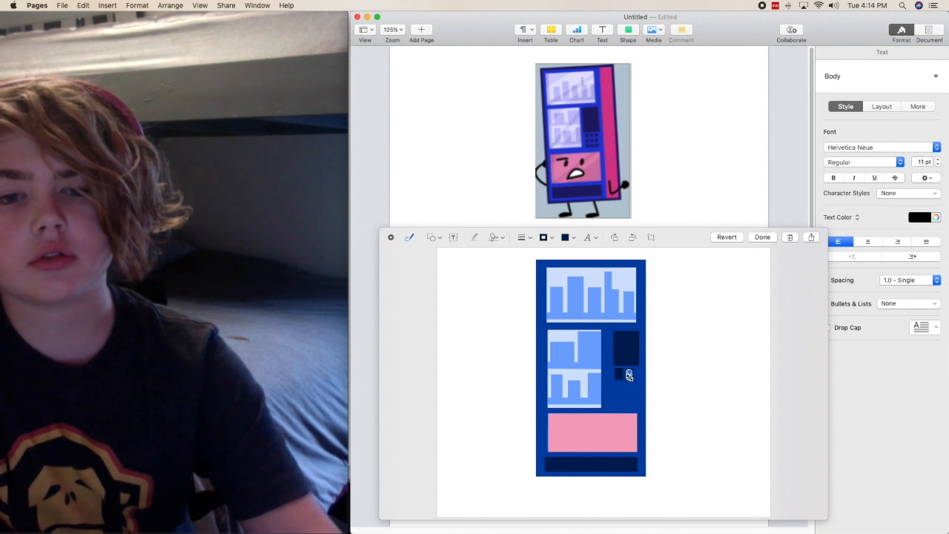
mouse_move(660, 383)
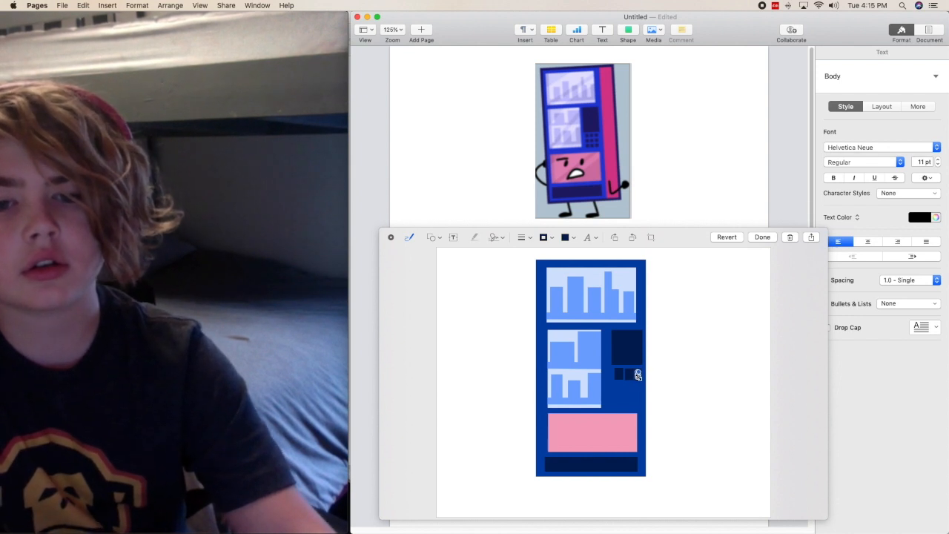
mouse_move(647, 354)
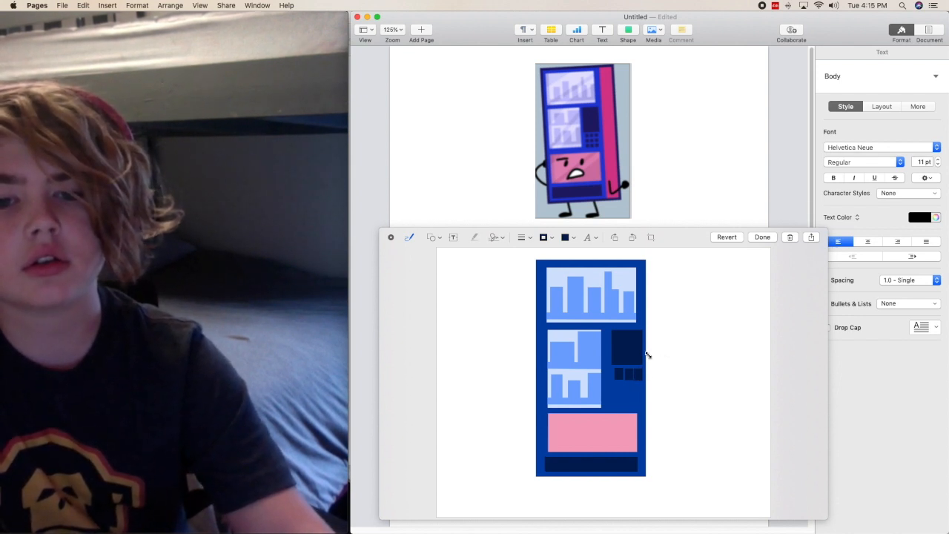
mouse_move(688, 375)
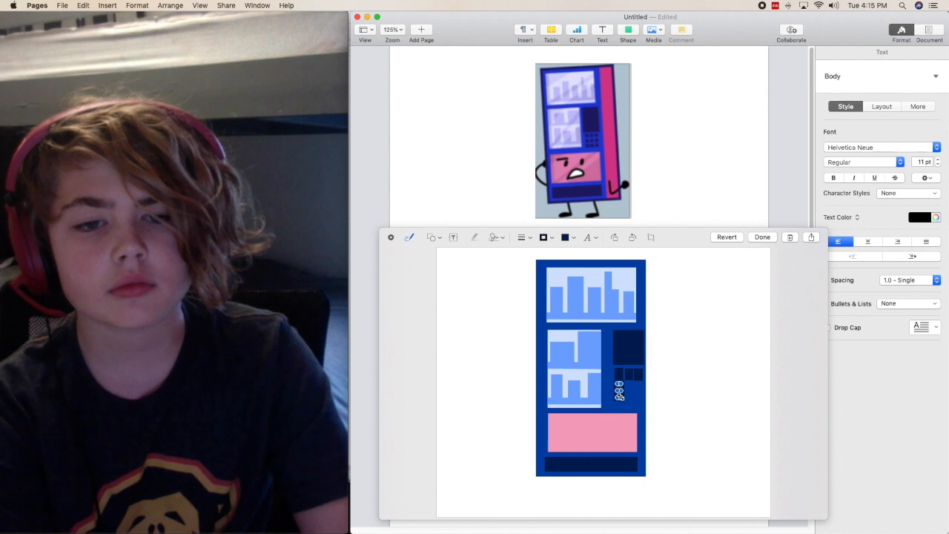
mouse_move(679, 413)
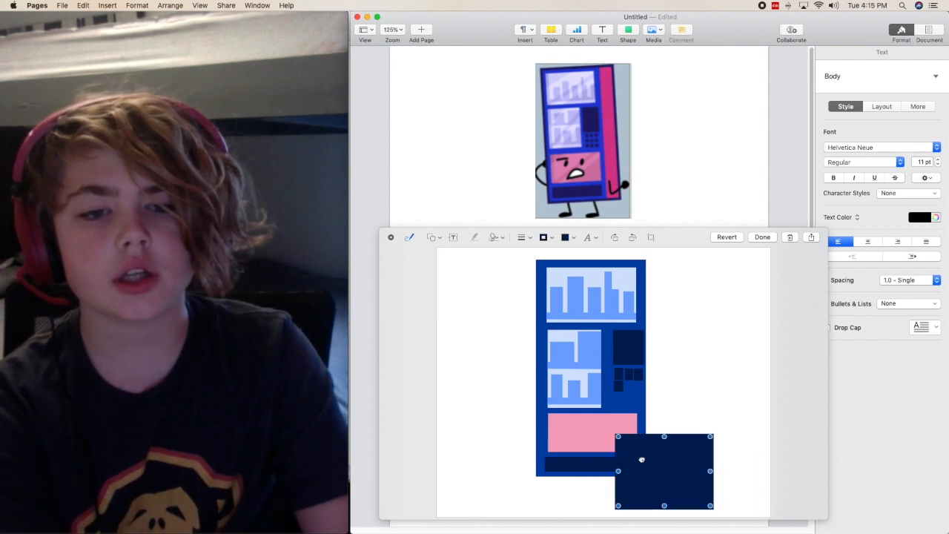
Step: Add the remaining dark button squares to fill the 3x3 keypad grid
left_click_drag(640, 460, 667, 436)
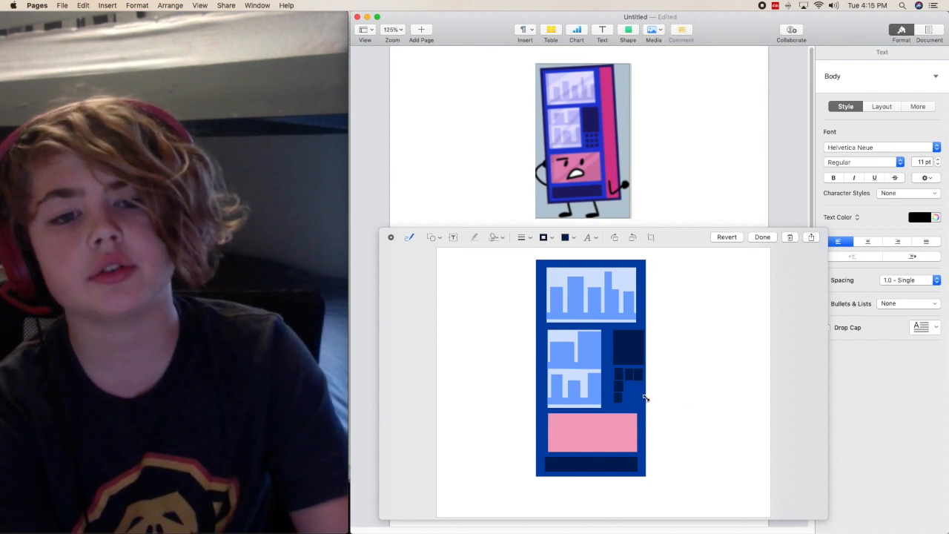
mouse_move(641, 393)
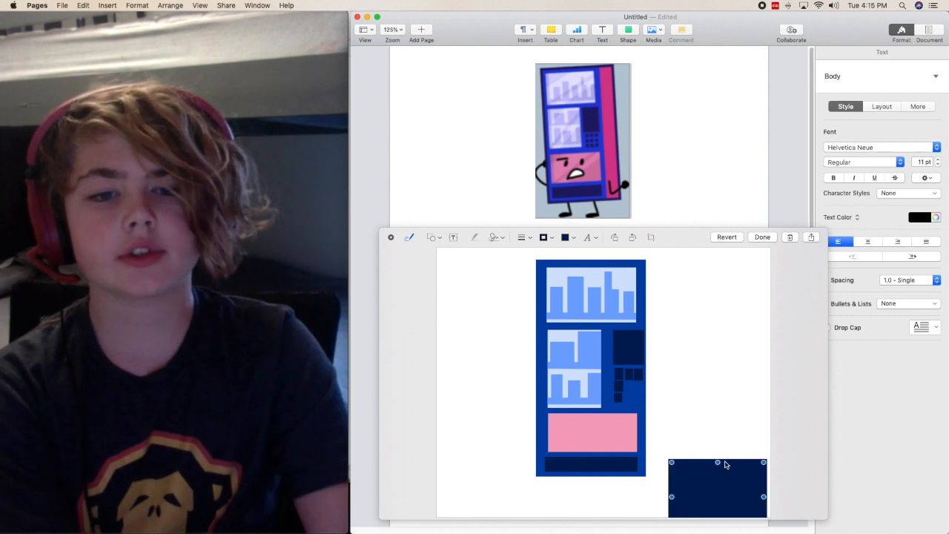
left_click_drag(717, 486, 673, 410)
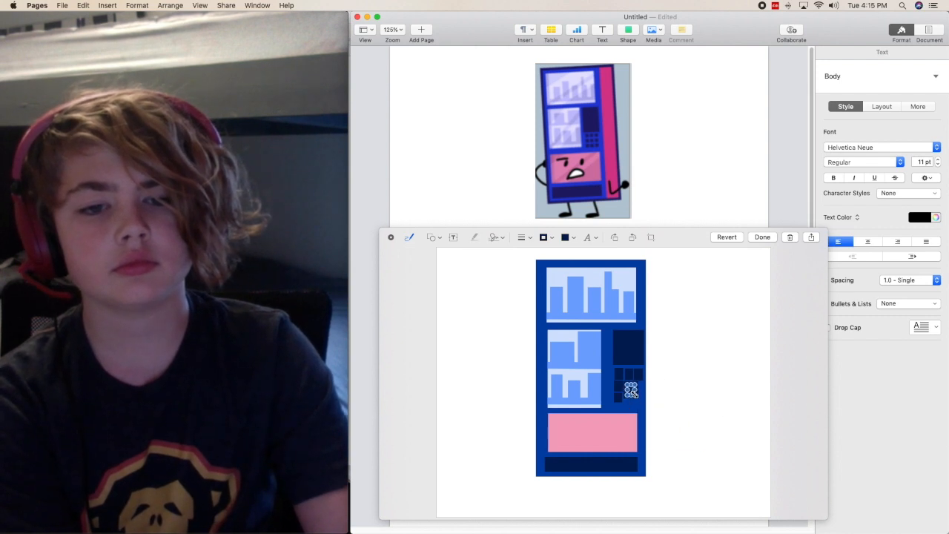
mouse_move(628, 387)
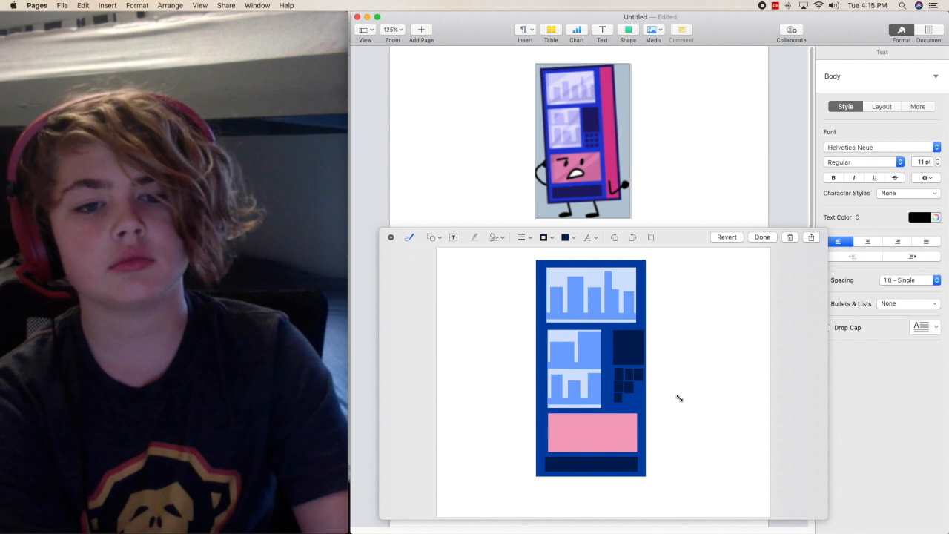
mouse_move(629, 387)
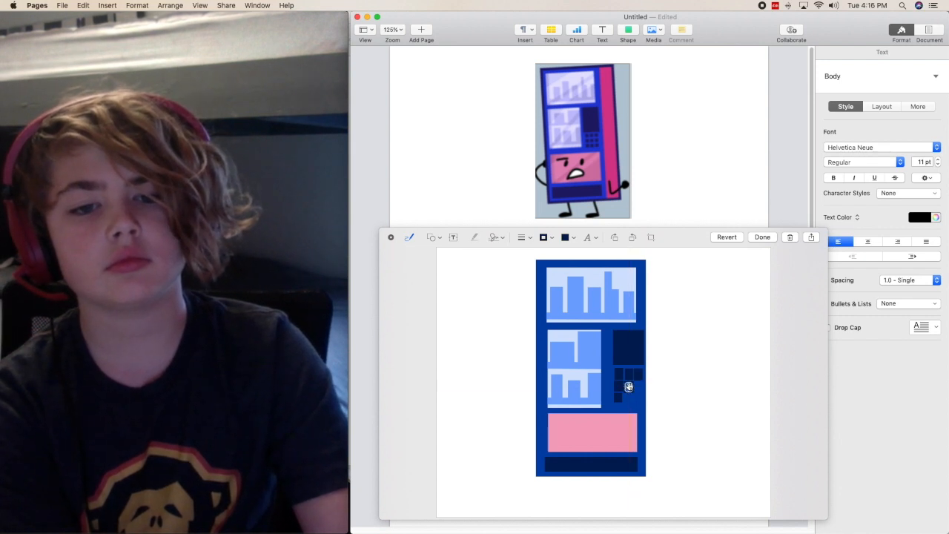
mouse_move(499, 274)
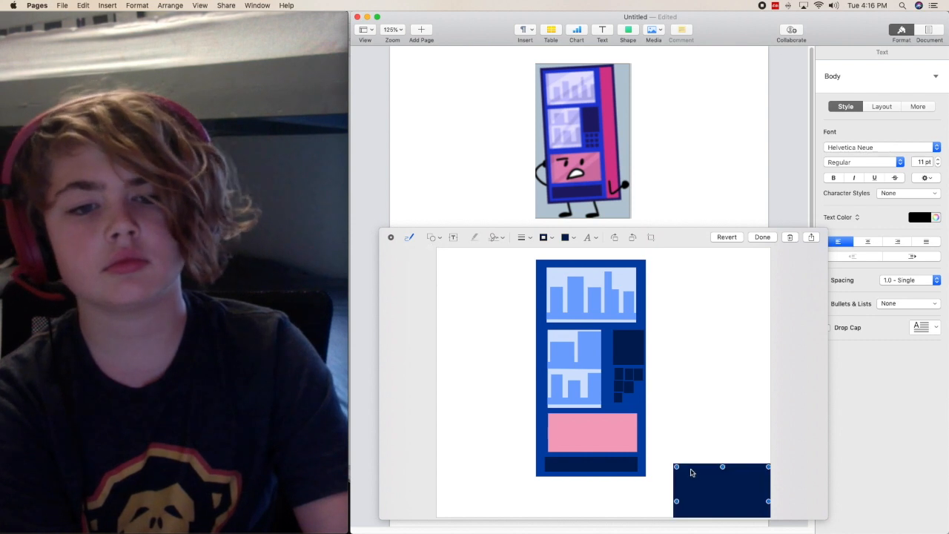
left_click_drag(720, 491, 684, 420)
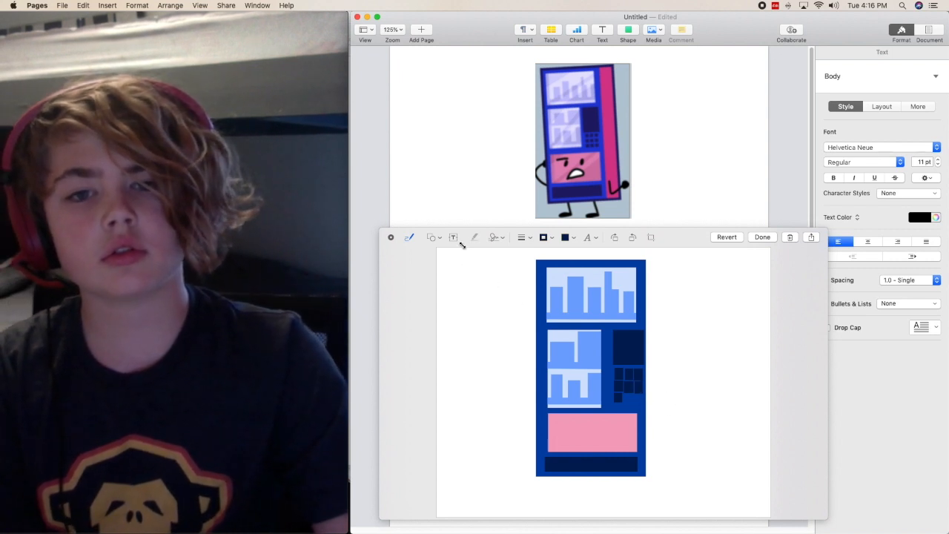
left_click(433, 238)
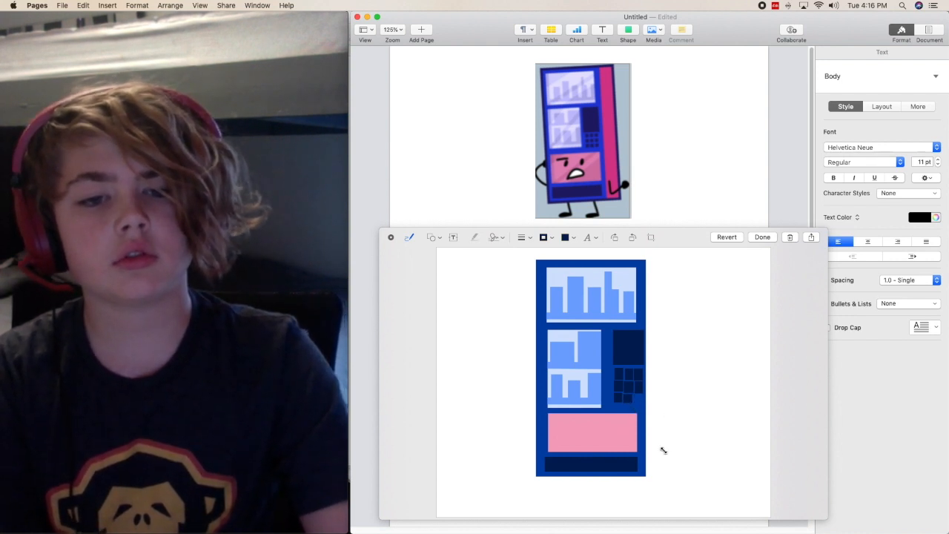
left_click(409, 237)
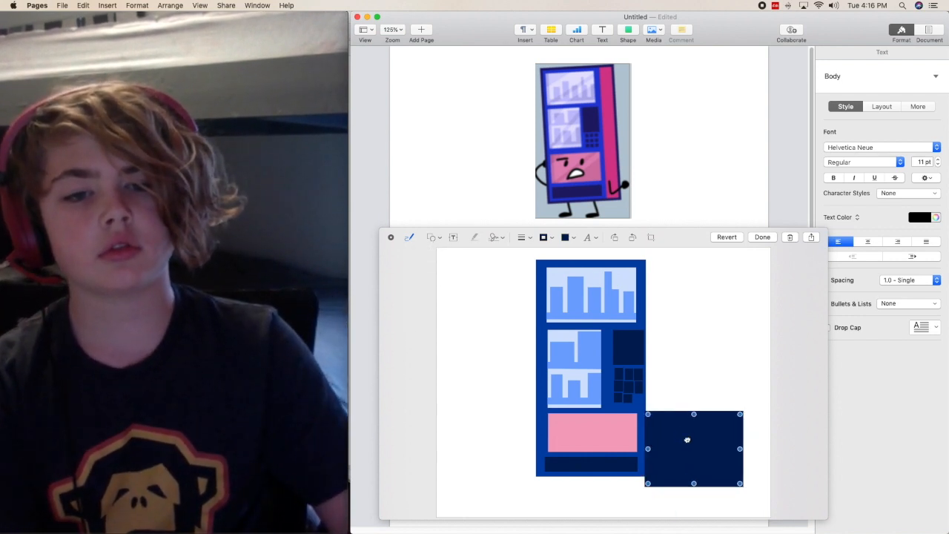
left_click_drag(685, 439, 676, 424)
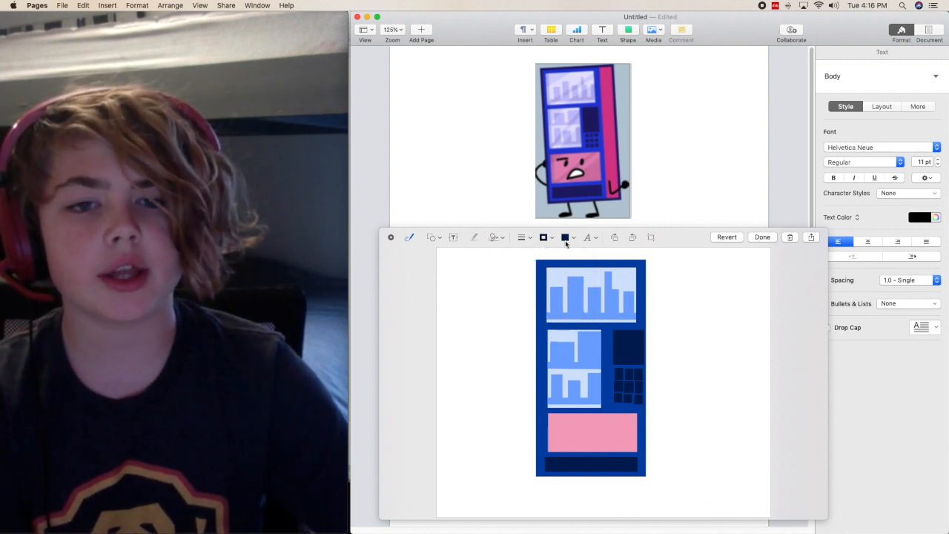
Step: Draw black ellipses, shrink them and place two on the pink panel as eyes
left_click(433, 237)
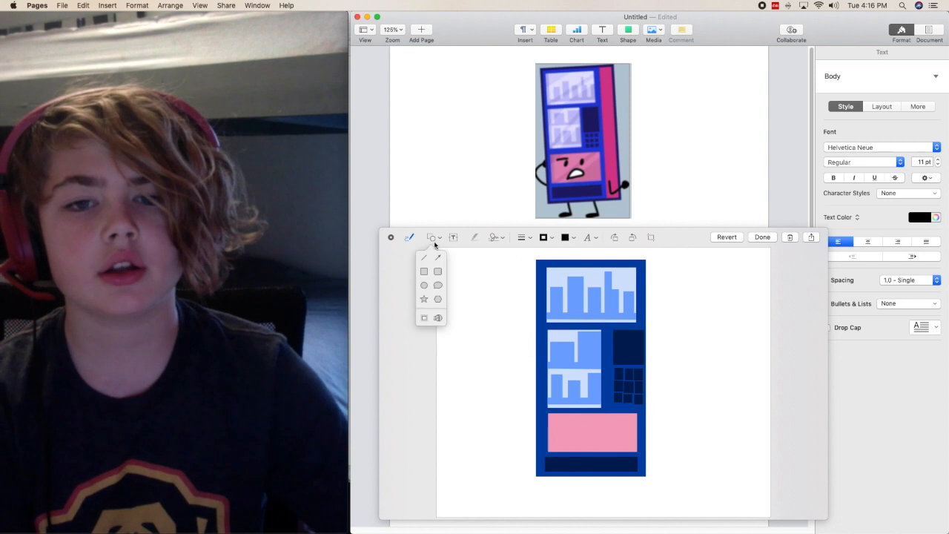
left_click(438, 285)
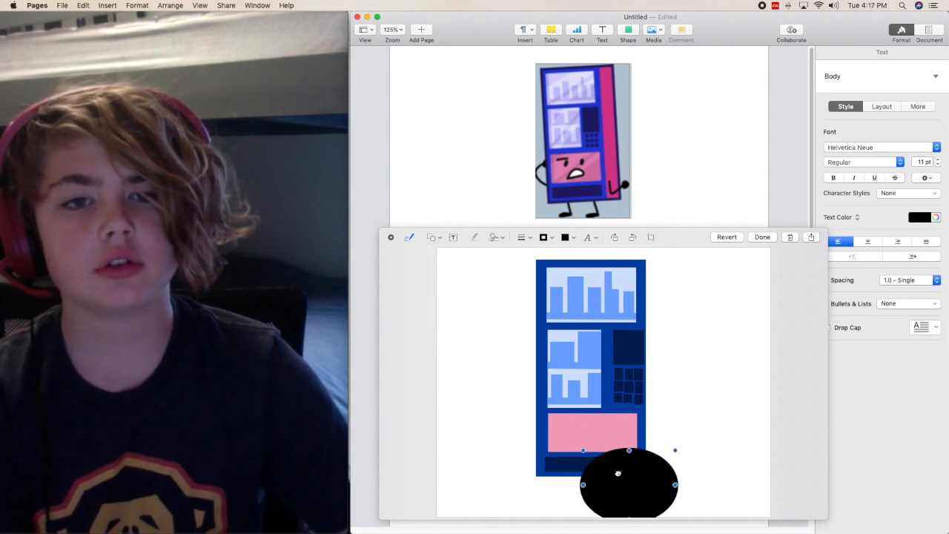
left_click_drag(629, 486, 593, 460)
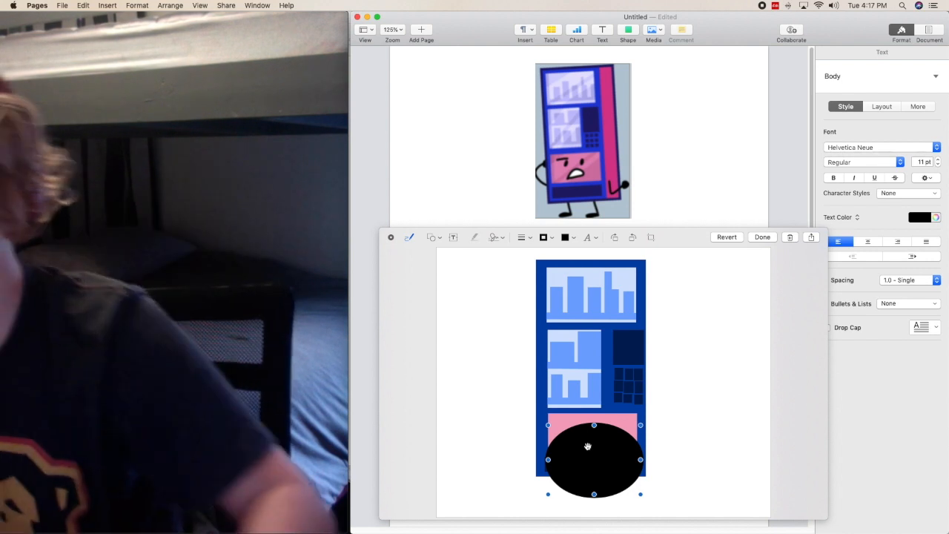
left_click_drag(587, 445, 611, 443)
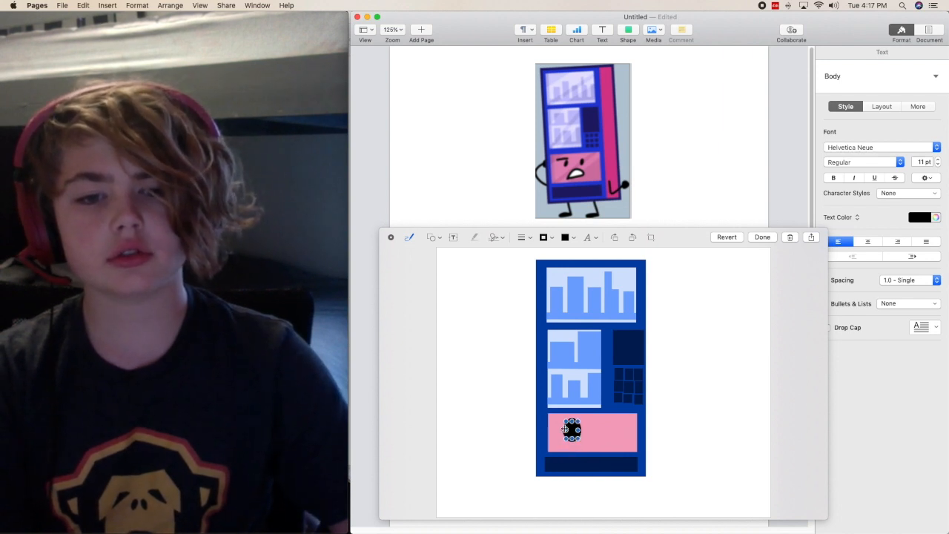
mouse_move(673, 427)
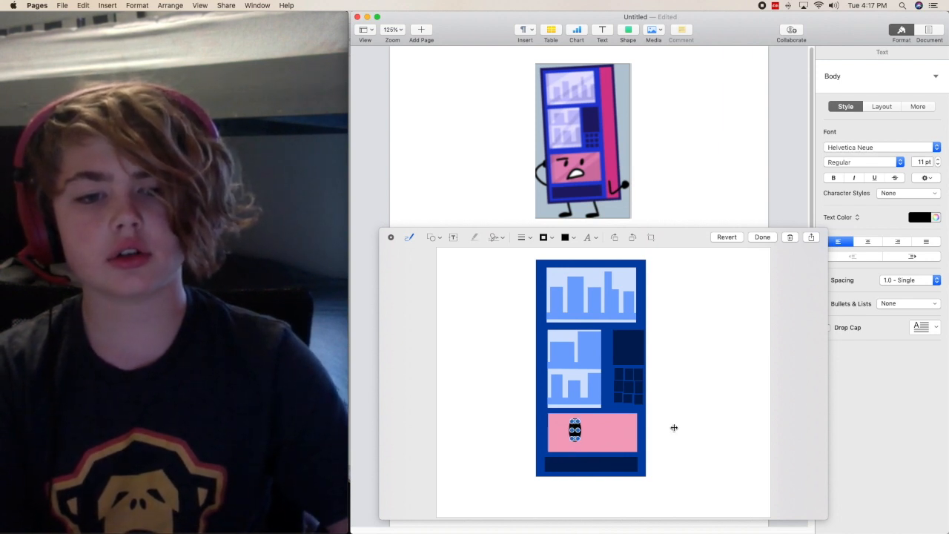
left_click(433, 237)
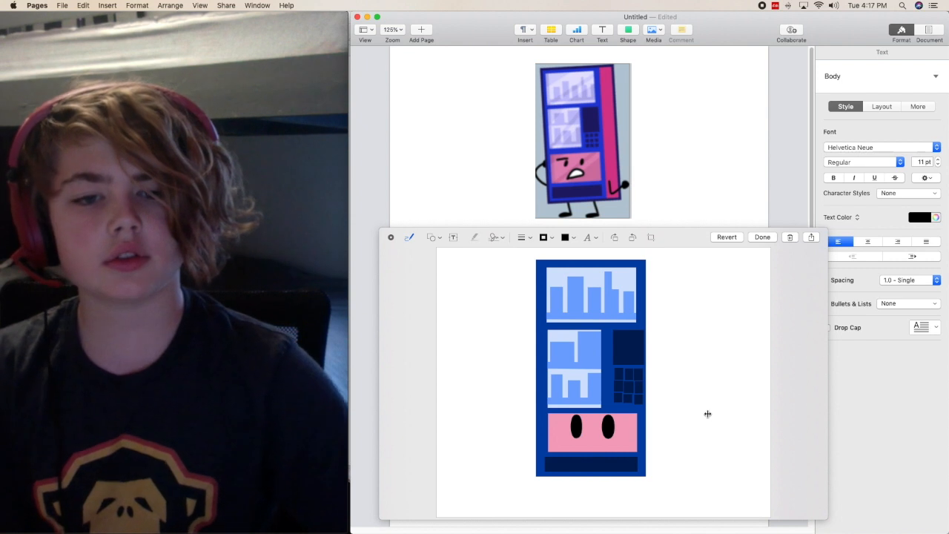
mouse_move(682, 451)
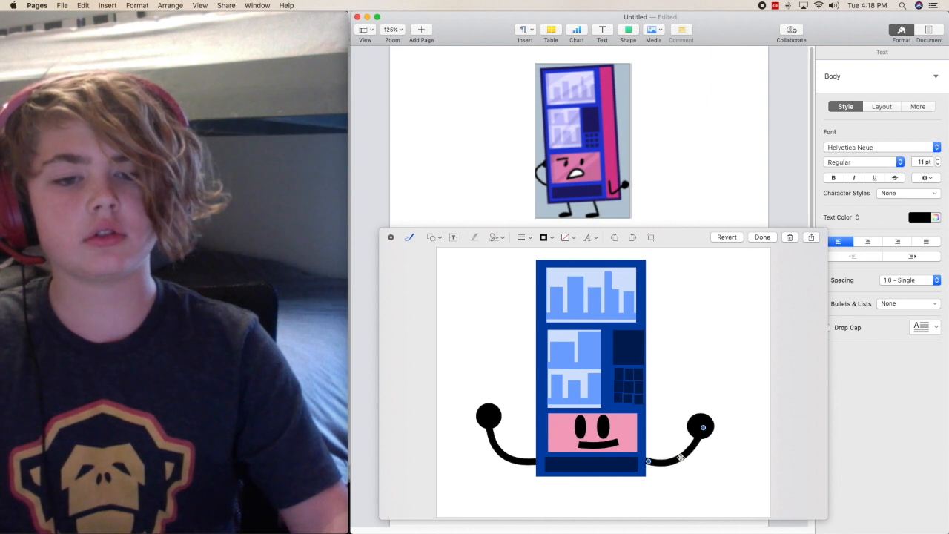
mouse_move(712, 477)
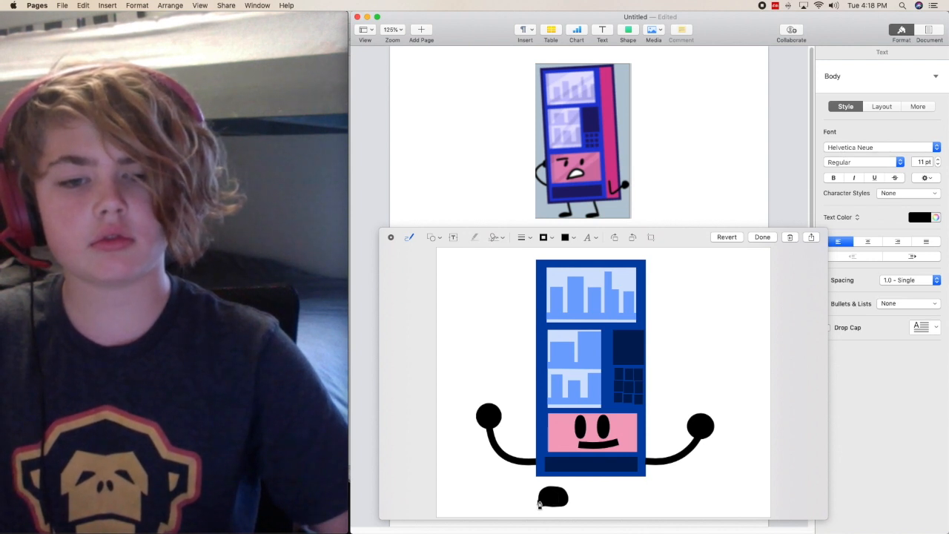
mouse_move(597, 510)
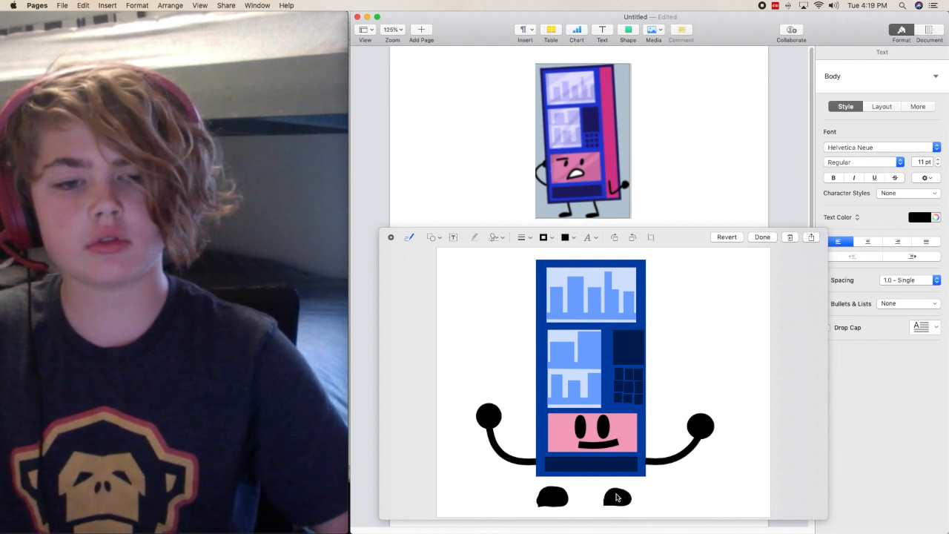
Step: Add two black blob feet below the machine and trim black lines into stick legs
left_click(617, 496)
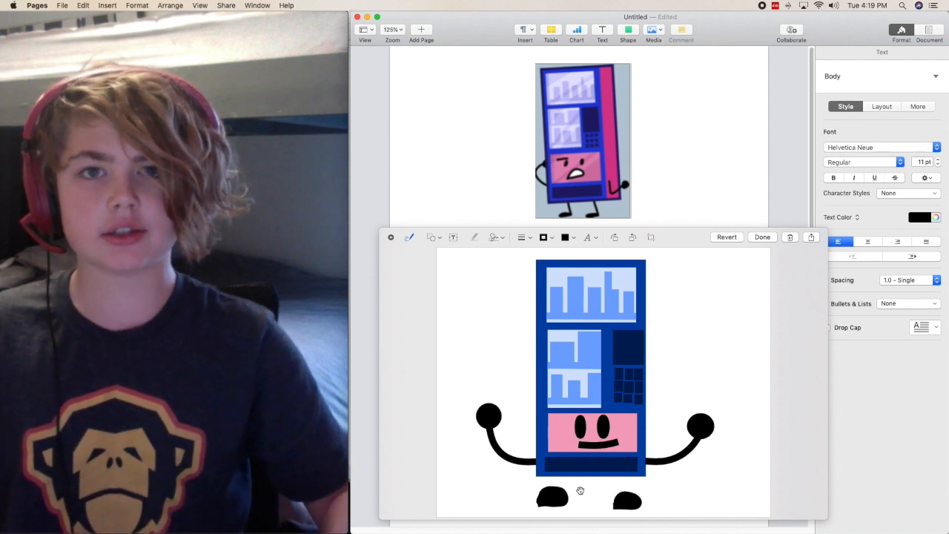
mouse_move(774, 507)
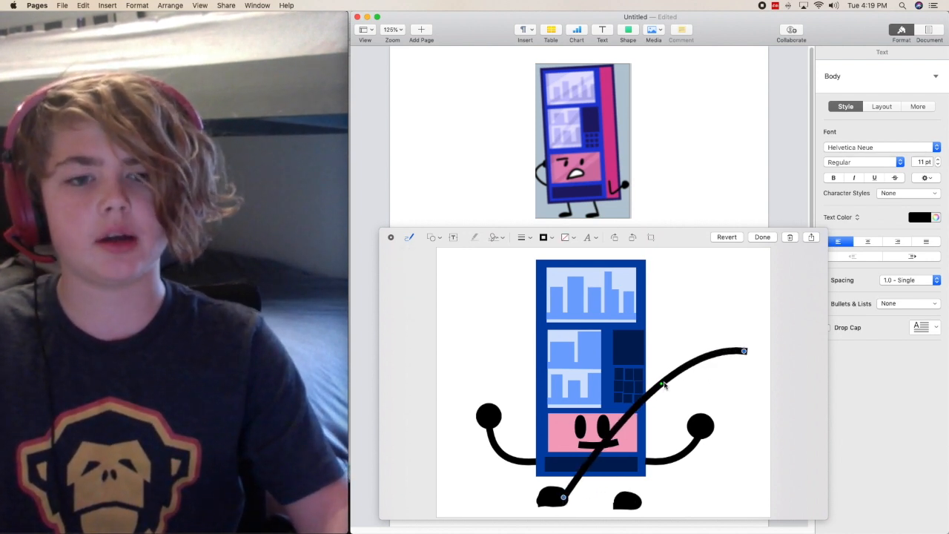
left_click_drag(664, 384, 727, 368)
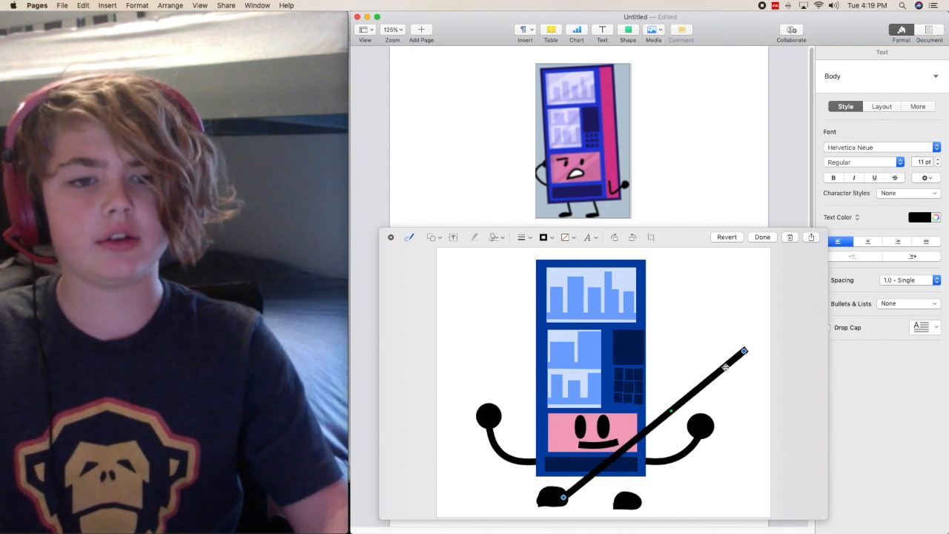
key("Delete")
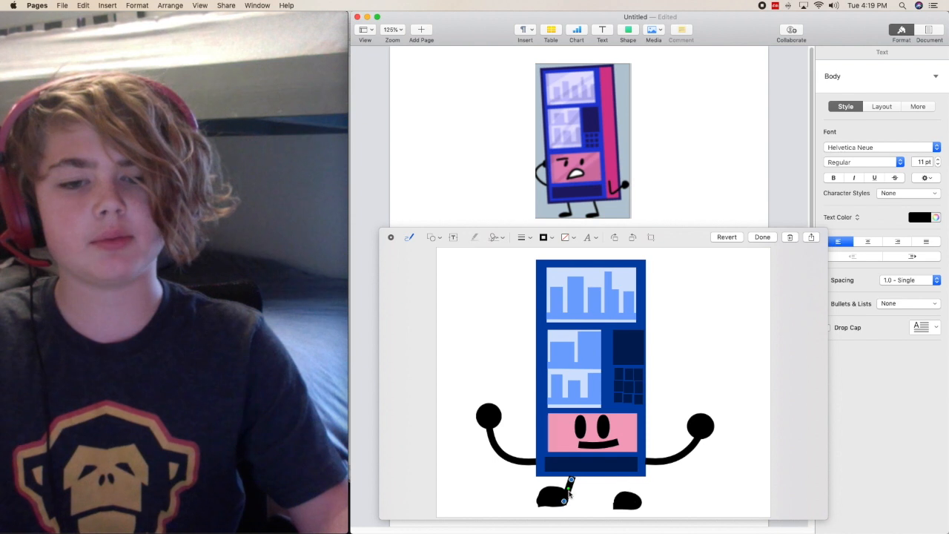
mouse_move(694, 479)
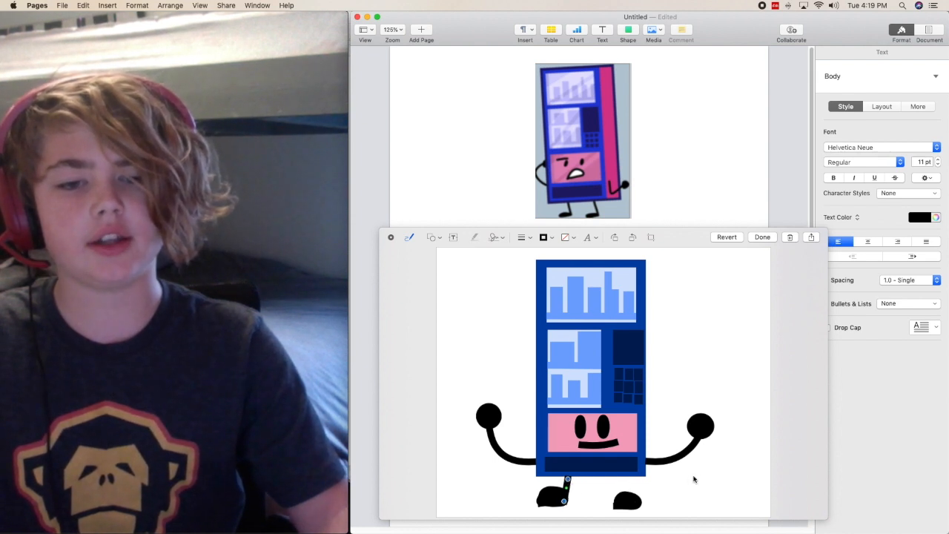
left_click(409, 237)
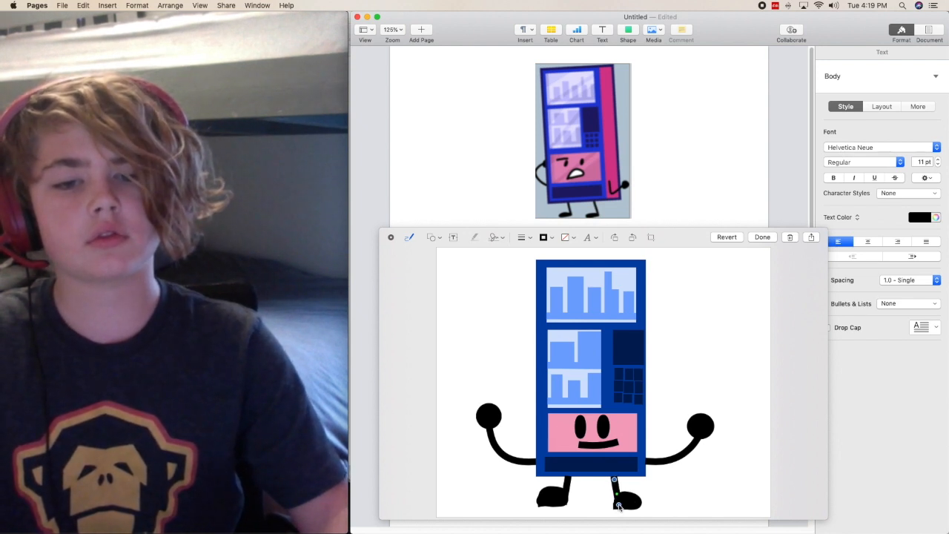
mouse_move(682, 484)
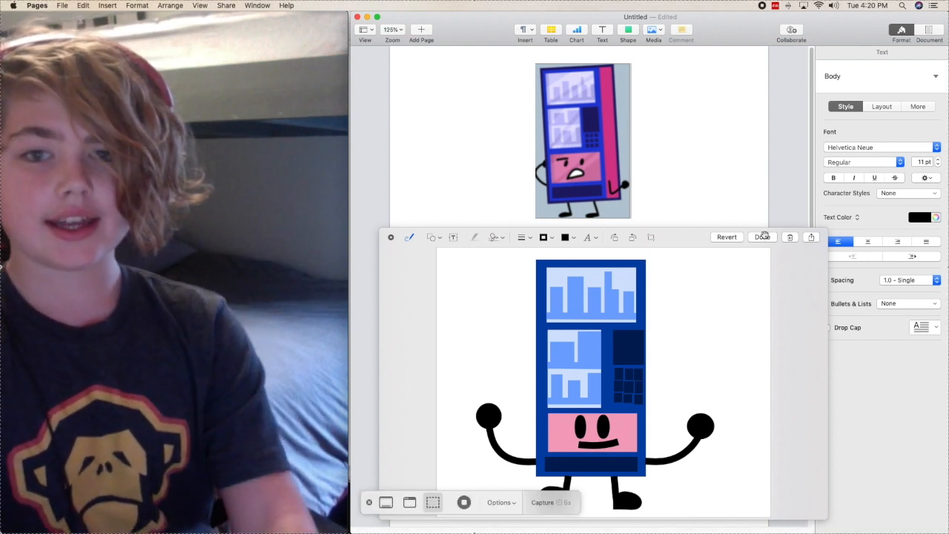
mouse_move(462, 501)
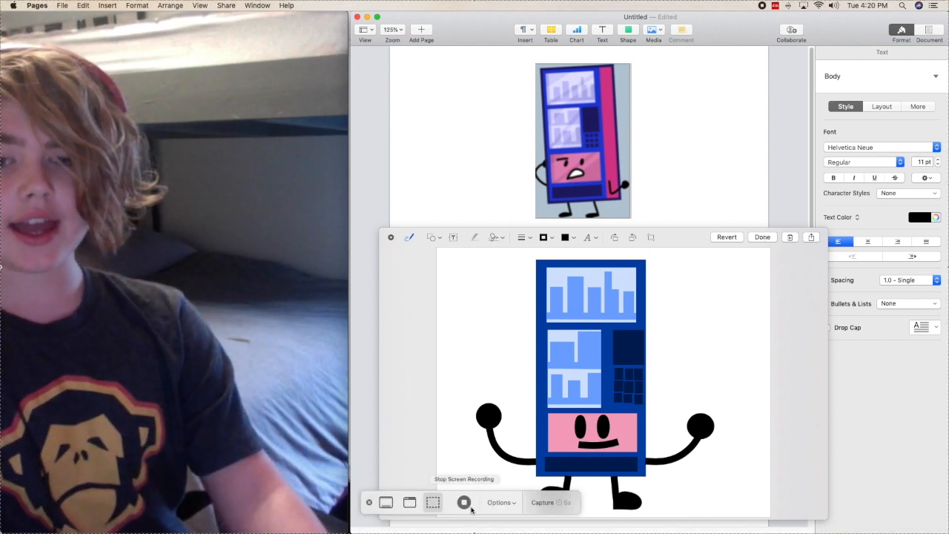